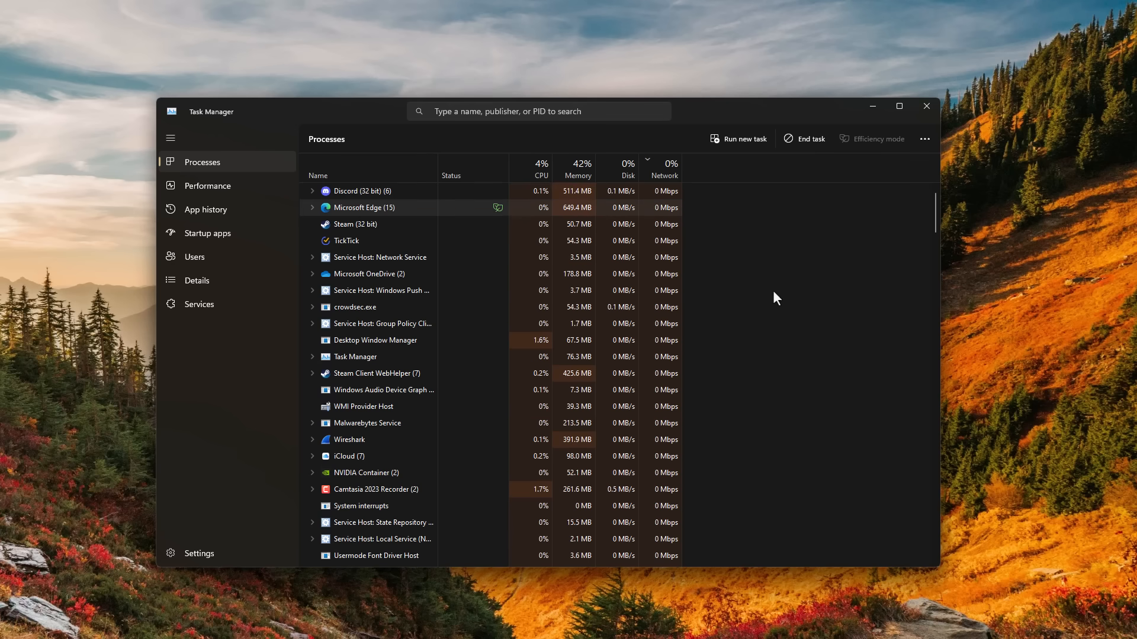
# Select the Ethernet interface, showing live traffic, as the capture source
pyautogui.click(924, 106)
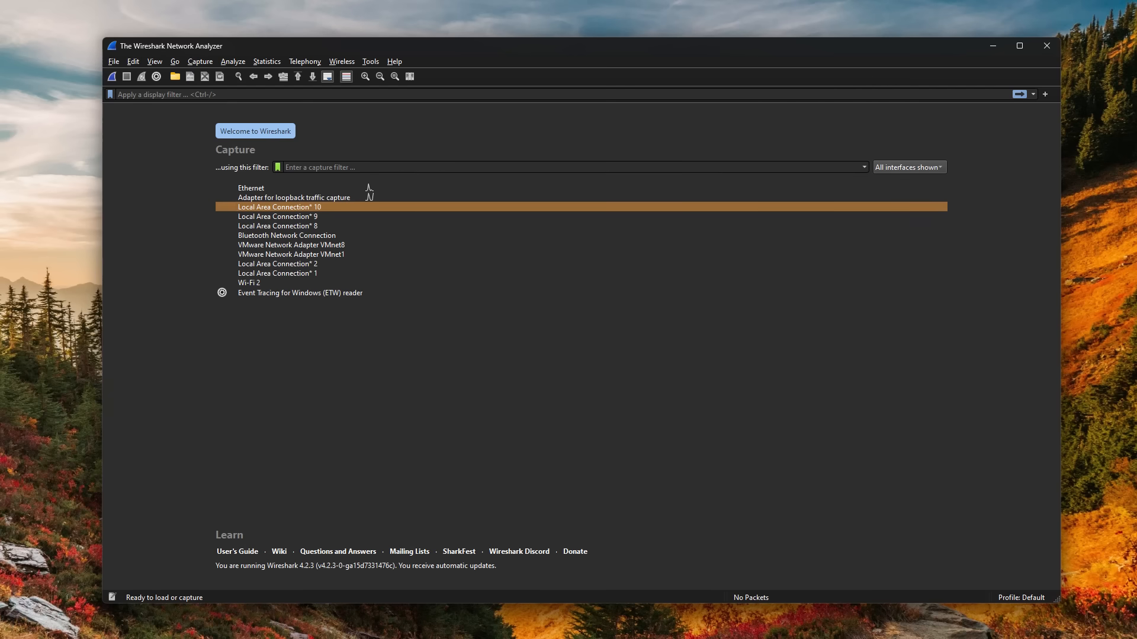
pyautogui.moveTo(269, 228)
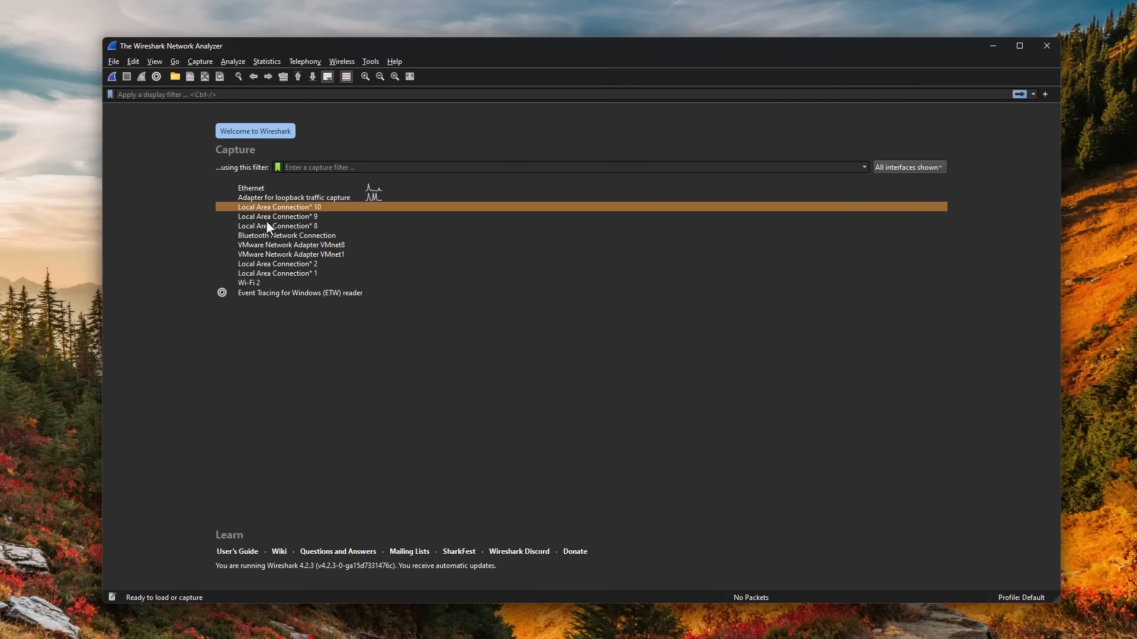
pyautogui.click(251, 188)
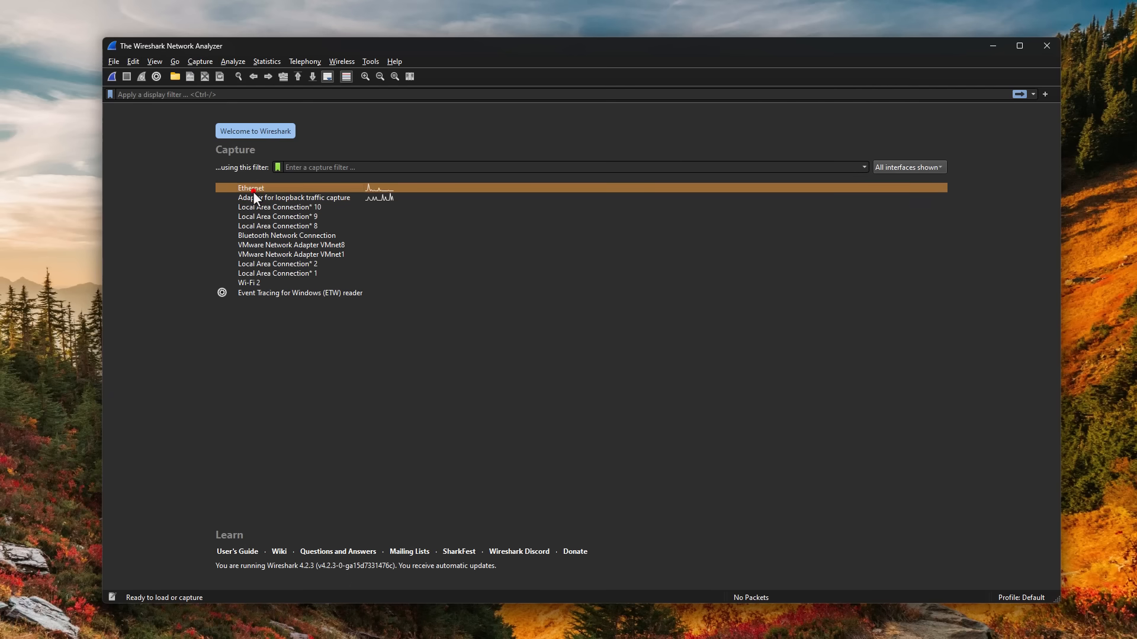
pyautogui.moveTo(385, 209)
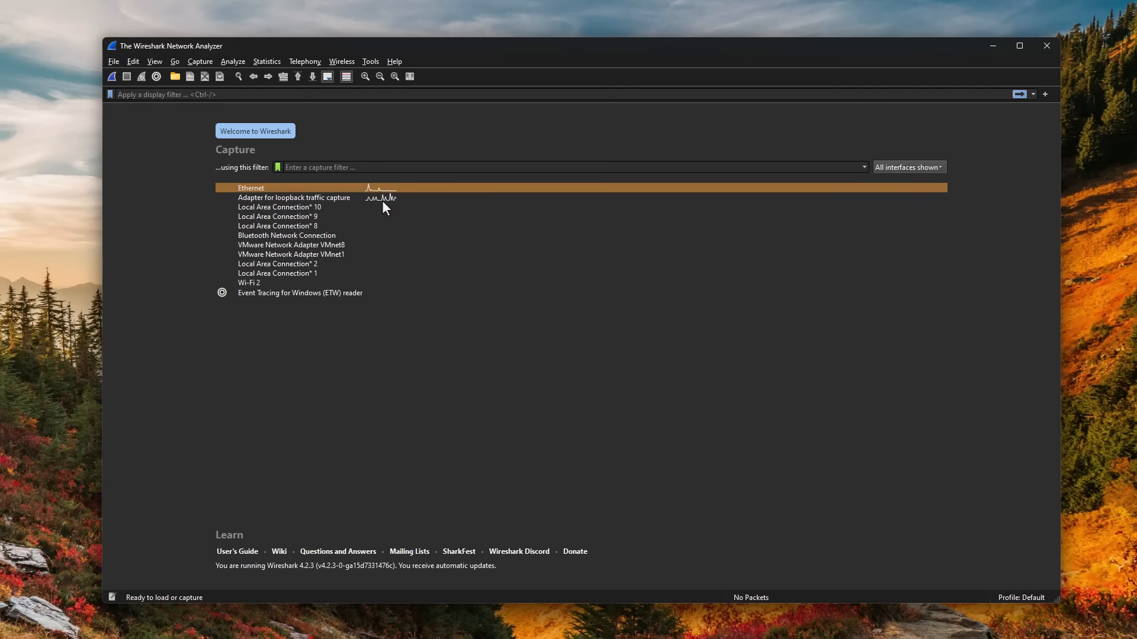
pyautogui.moveTo(366, 201)
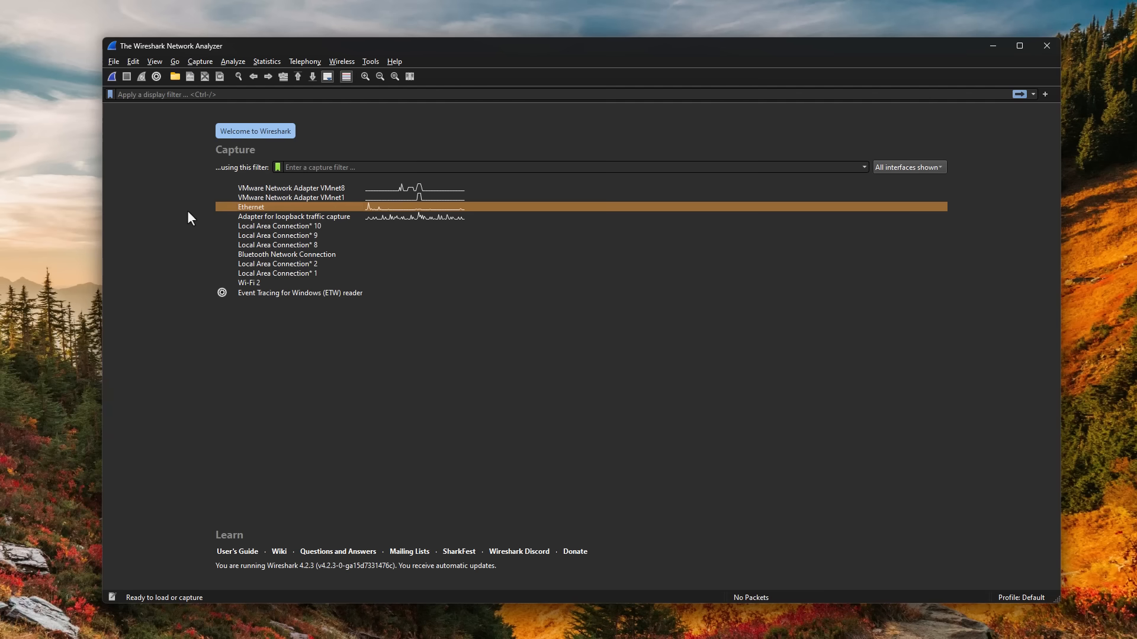
pyautogui.moveTo(181, 298)
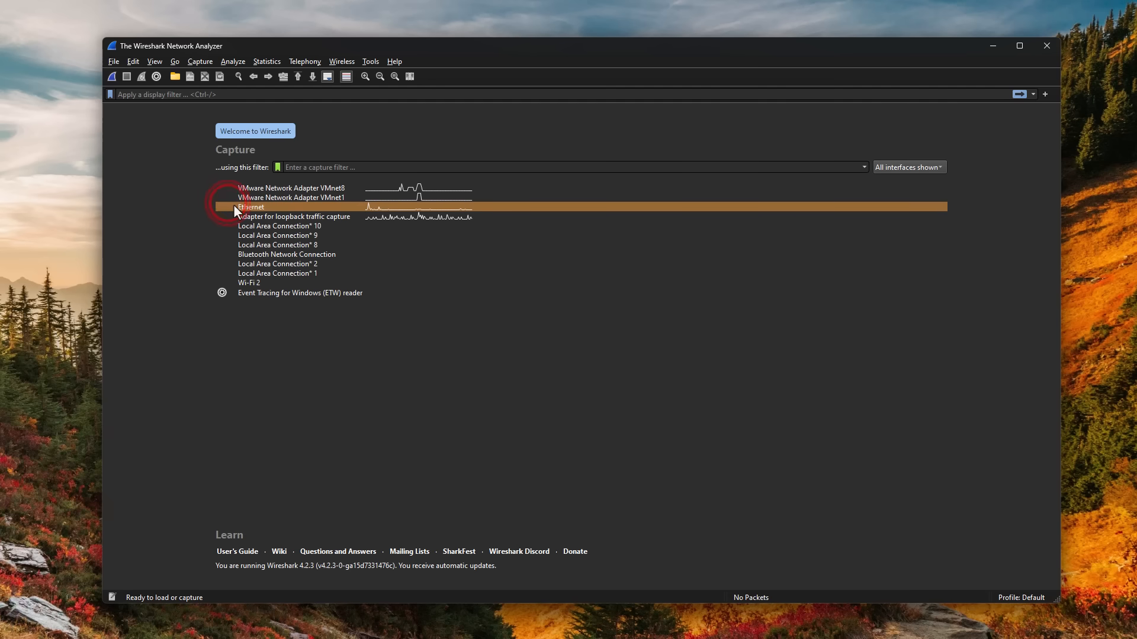
# Start a live capture on Ethernet and scroll through the incoming TCP, TLS and ARP packets
pyautogui.doubleClick(249, 207)
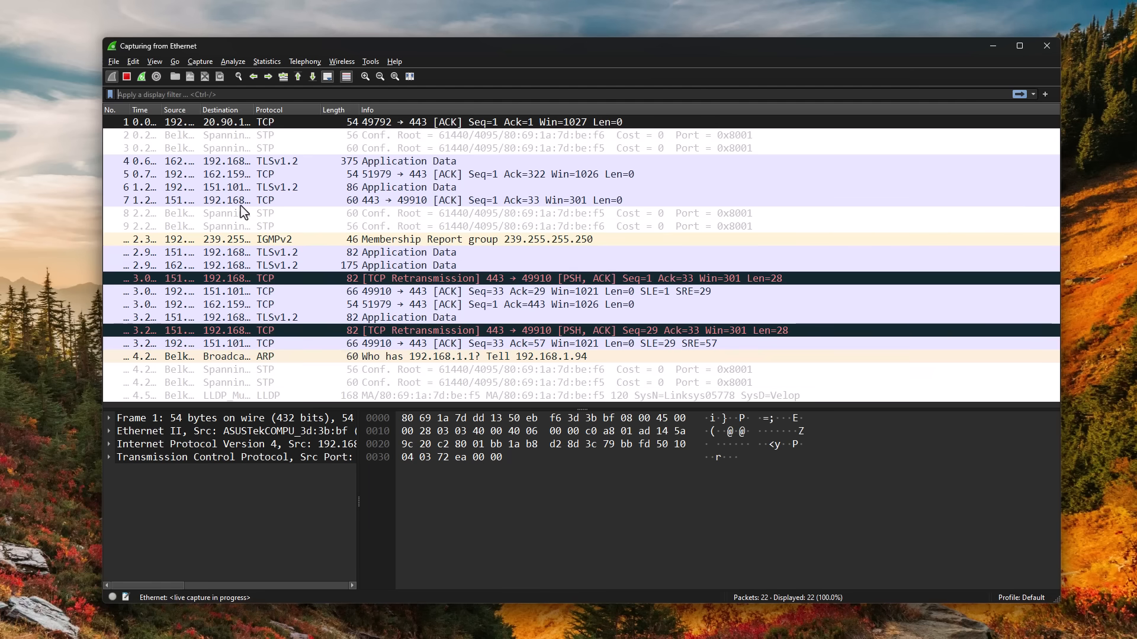
pyautogui.scroll(-3)
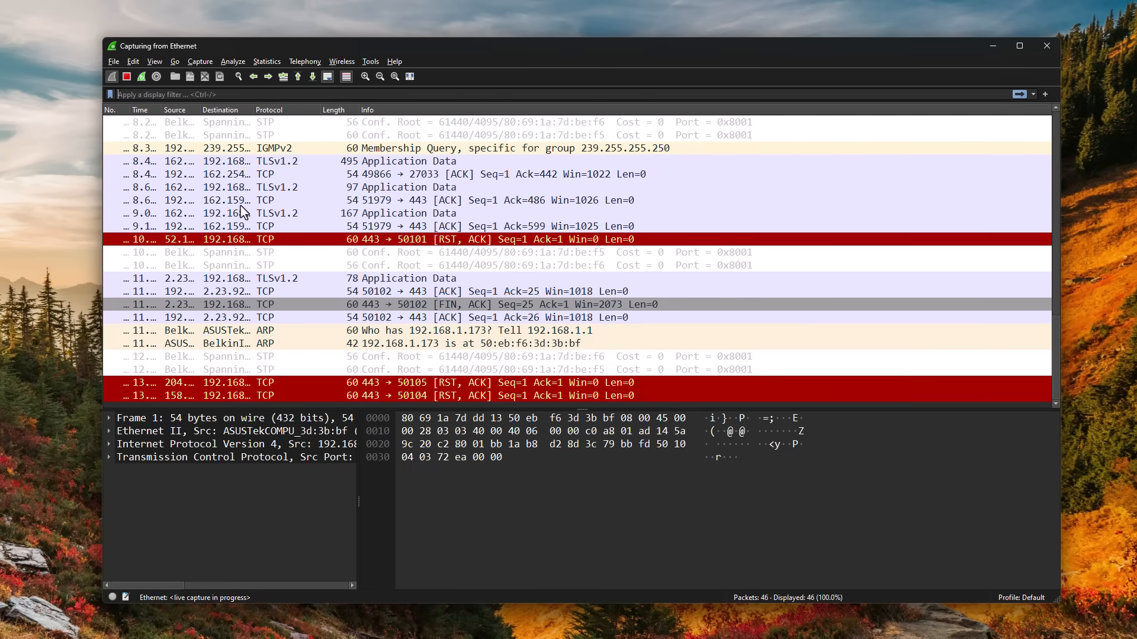
pyautogui.scroll(-3)
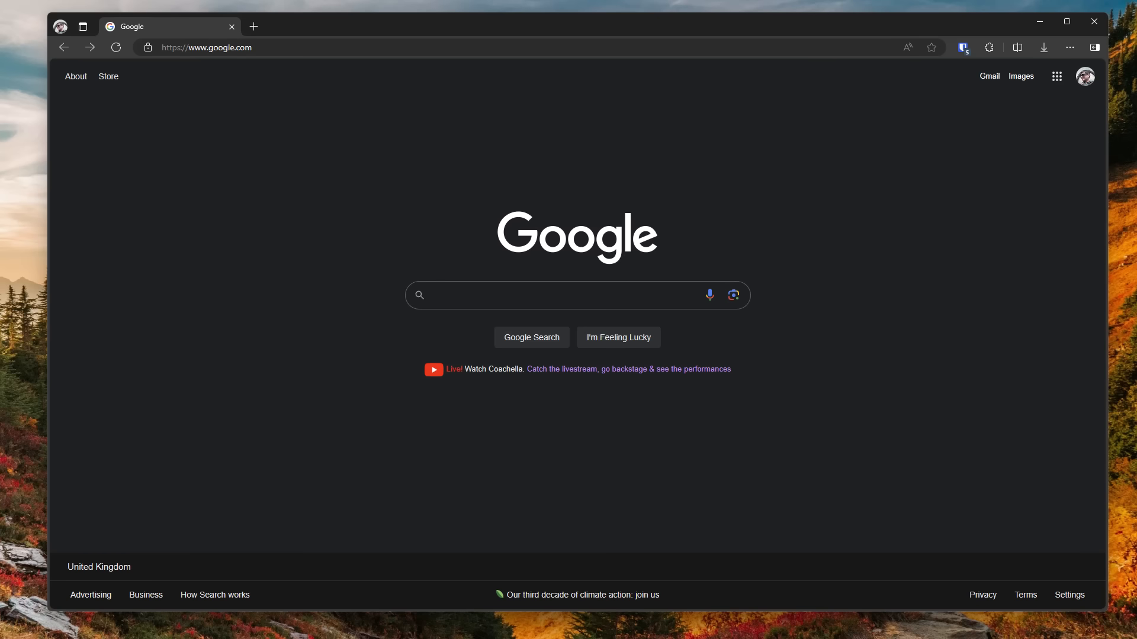
pyautogui.moveTo(426, 301)
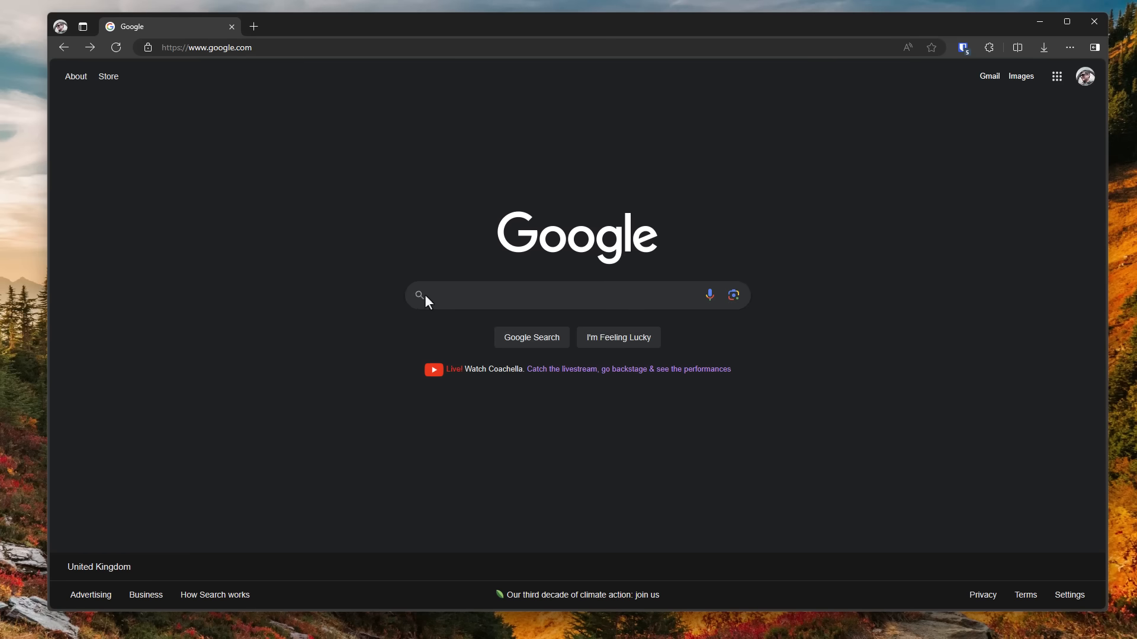
# Search Google for 'wireshark' via the suggestion after typing 'wire'
pyautogui.write('wire')
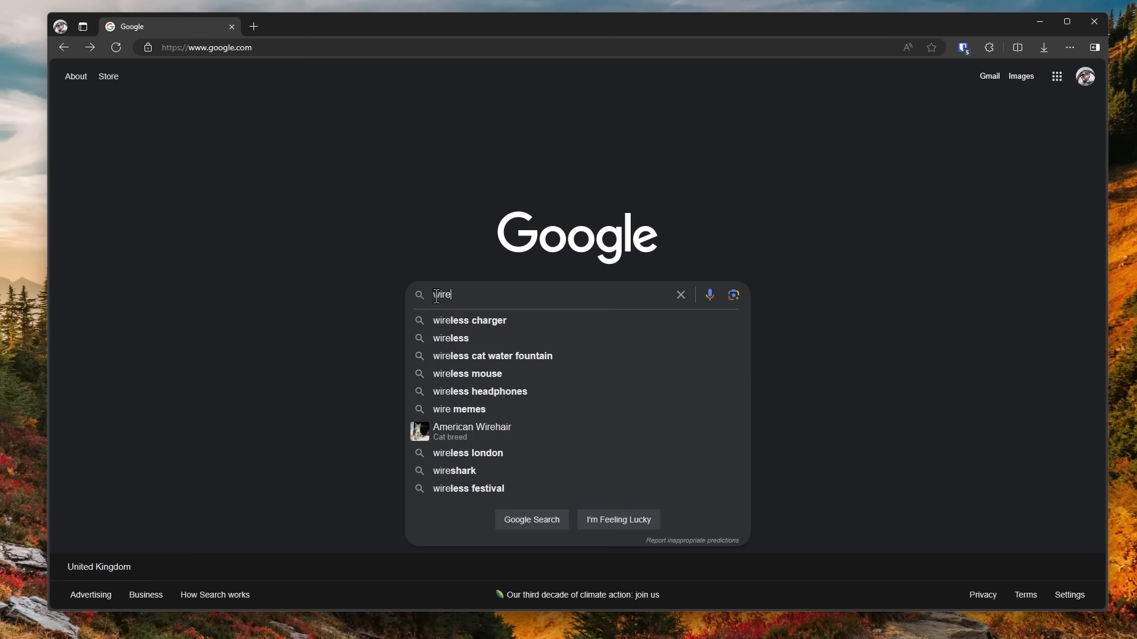
pyautogui.click(452, 470)
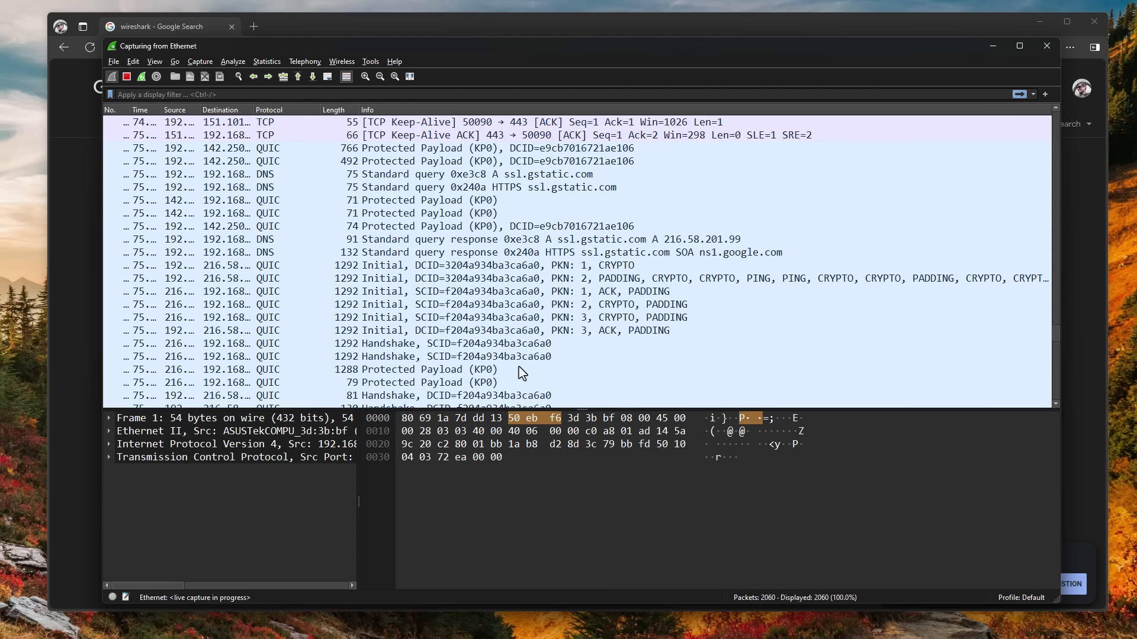
pyautogui.moveTo(539, 174)
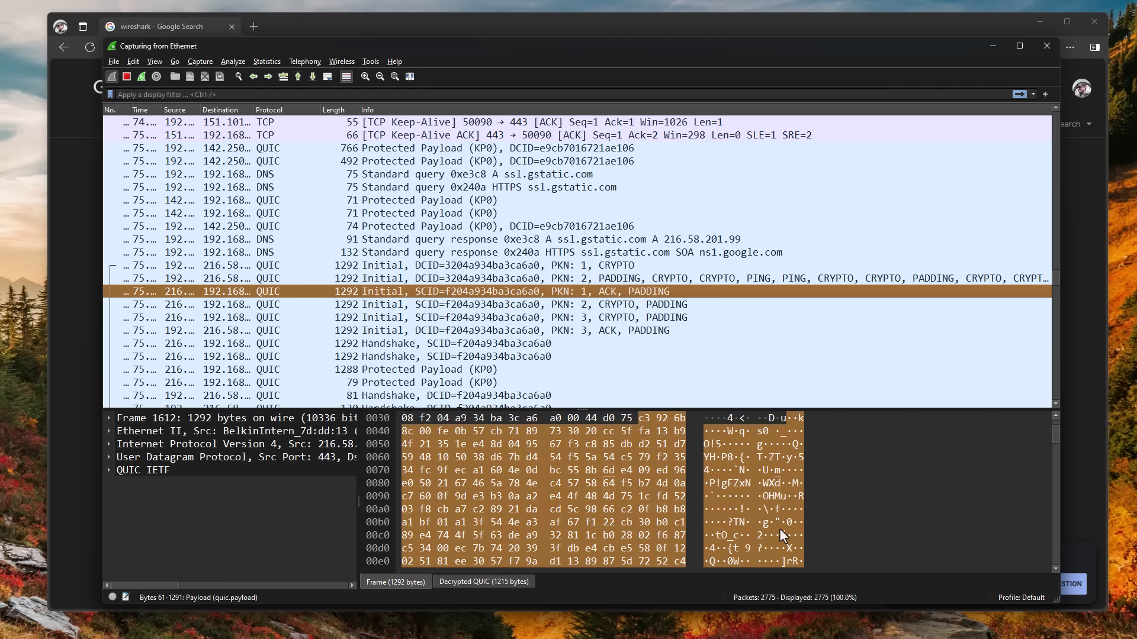
# Scroll through a QUIC Initial packet and the DNS query for ssl.gstatic.com
pyautogui.scroll(-3)
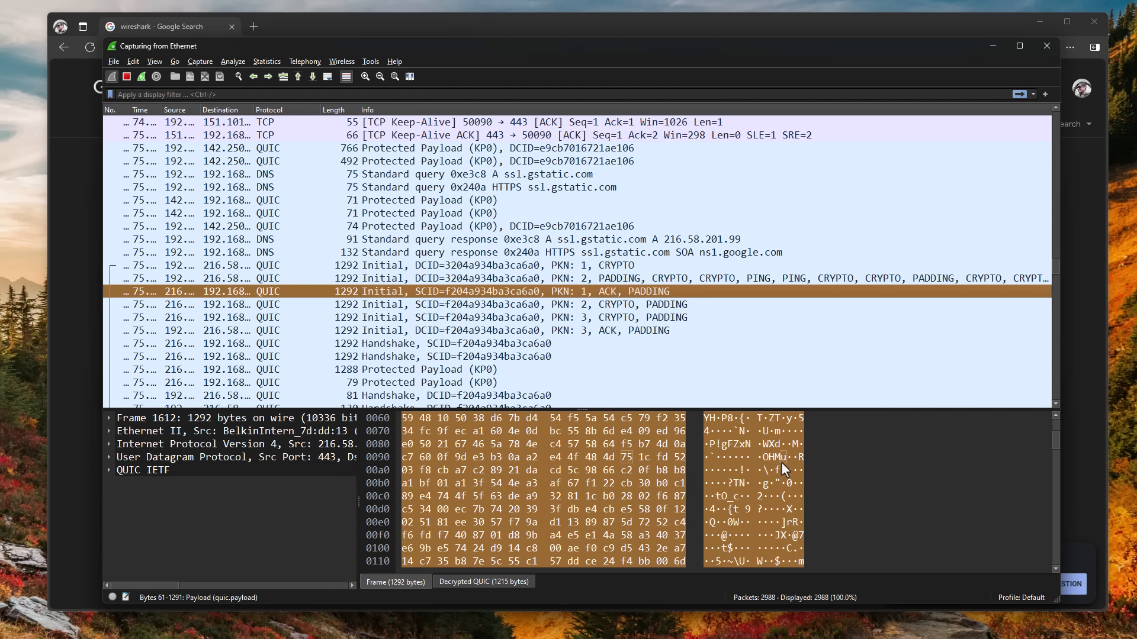
pyautogui.moveTo(390, 366)
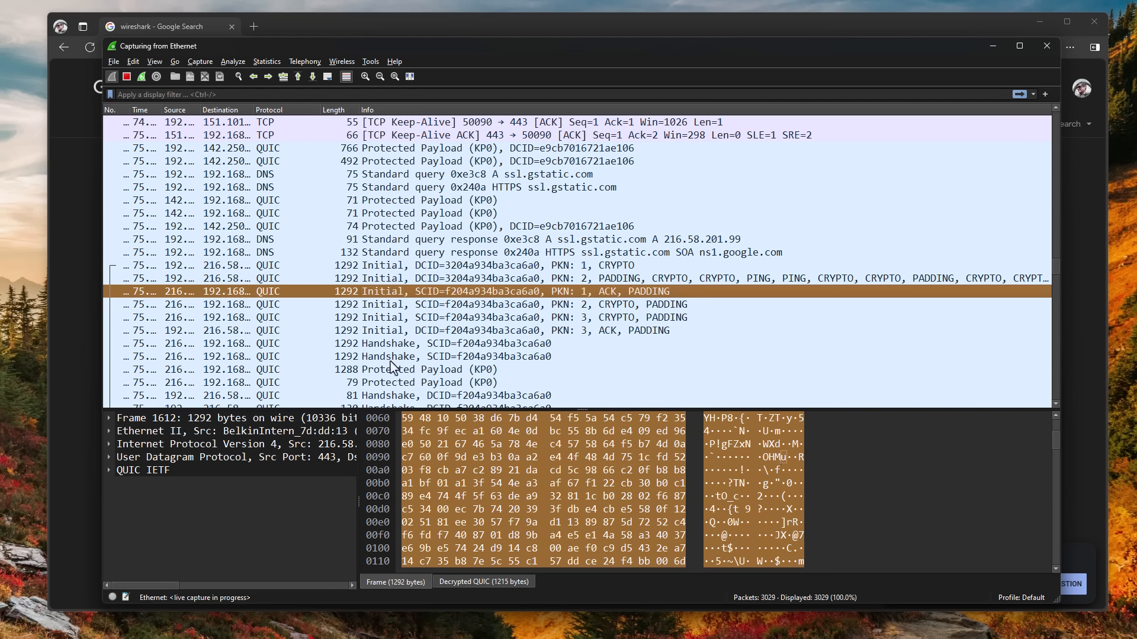
pyautogui.moveTo(256, 433)
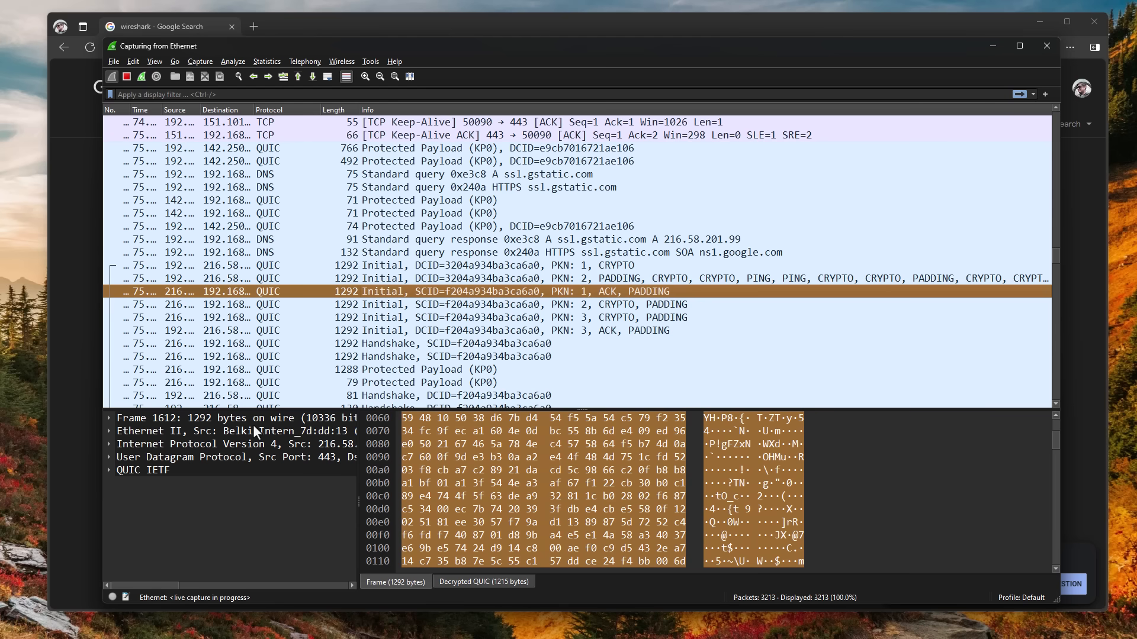
pyautogui.scroll(-3)
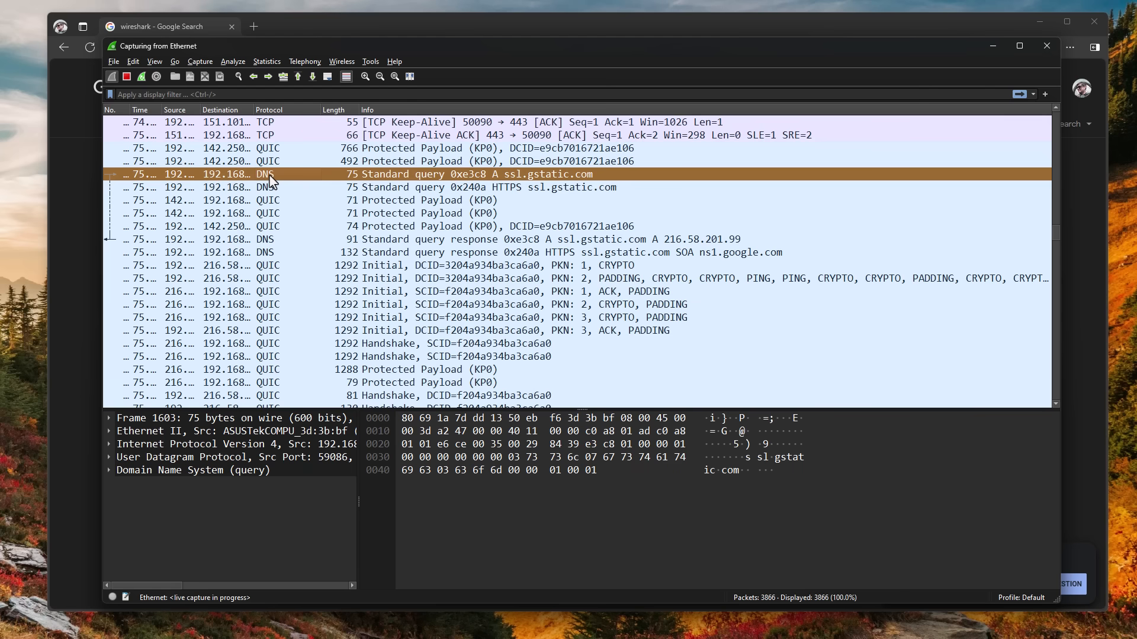
pyautogui.scroll(-3)
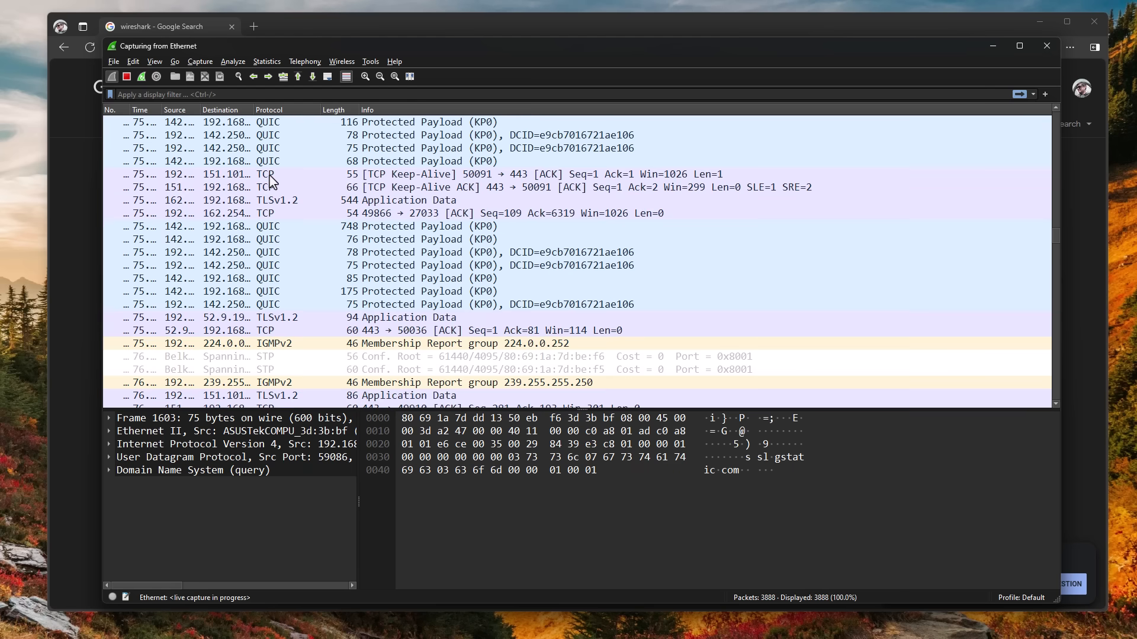
# Inspect the 544-byte TLSv1.2 Application Data packet and its encrypted payload bytes
pyautogui.click(290, 200)
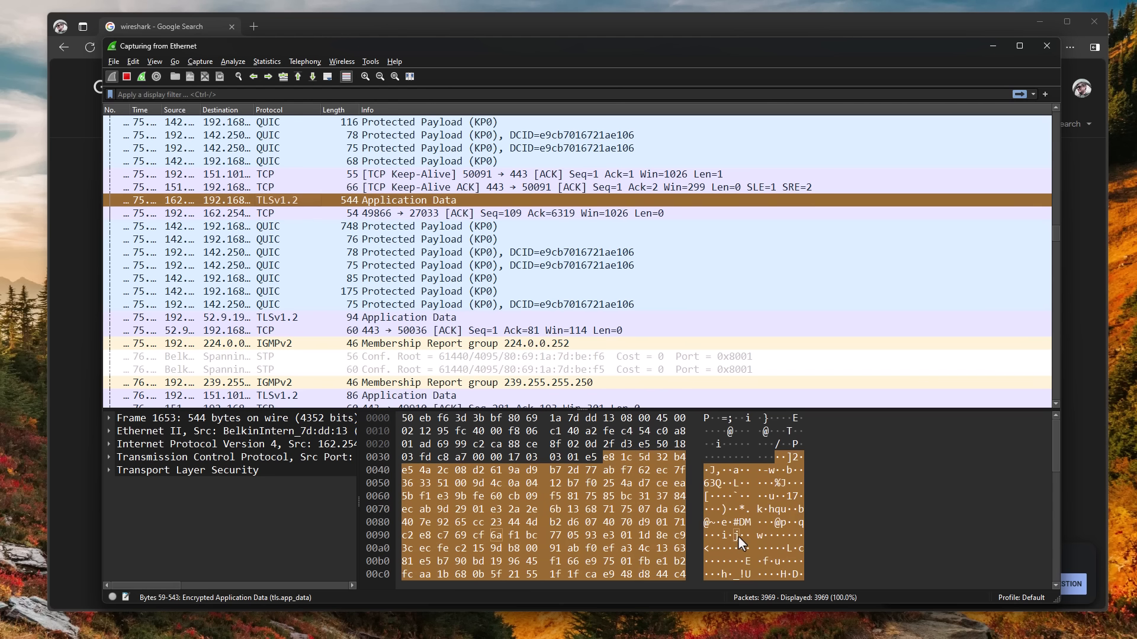
pyautogui.scroll(-3)
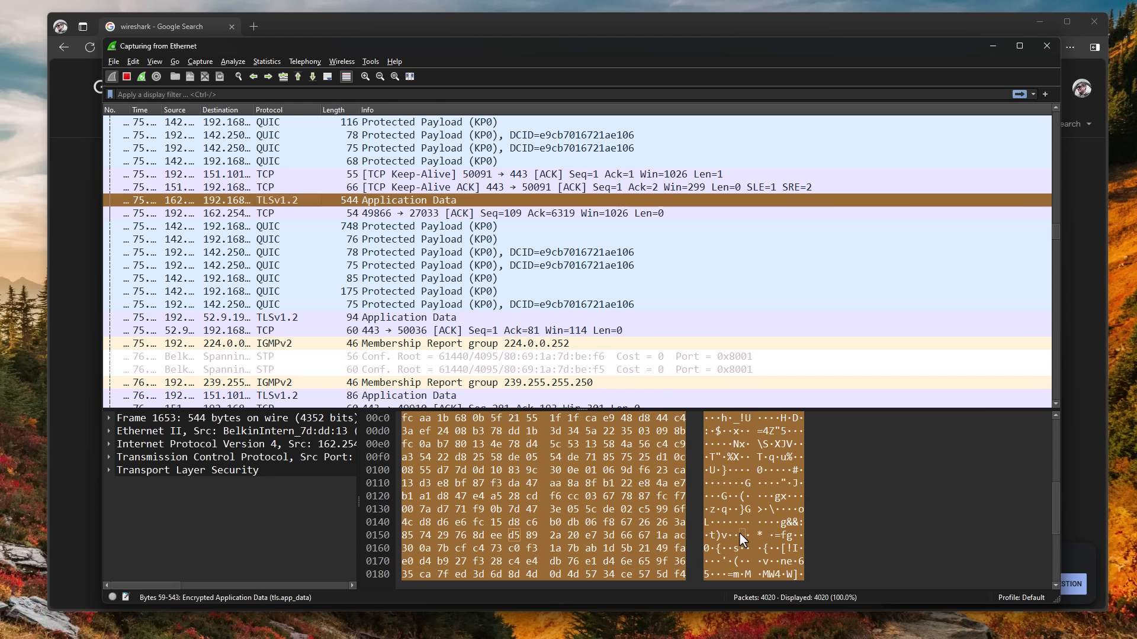
pyautogui.moveTo(461, 165)
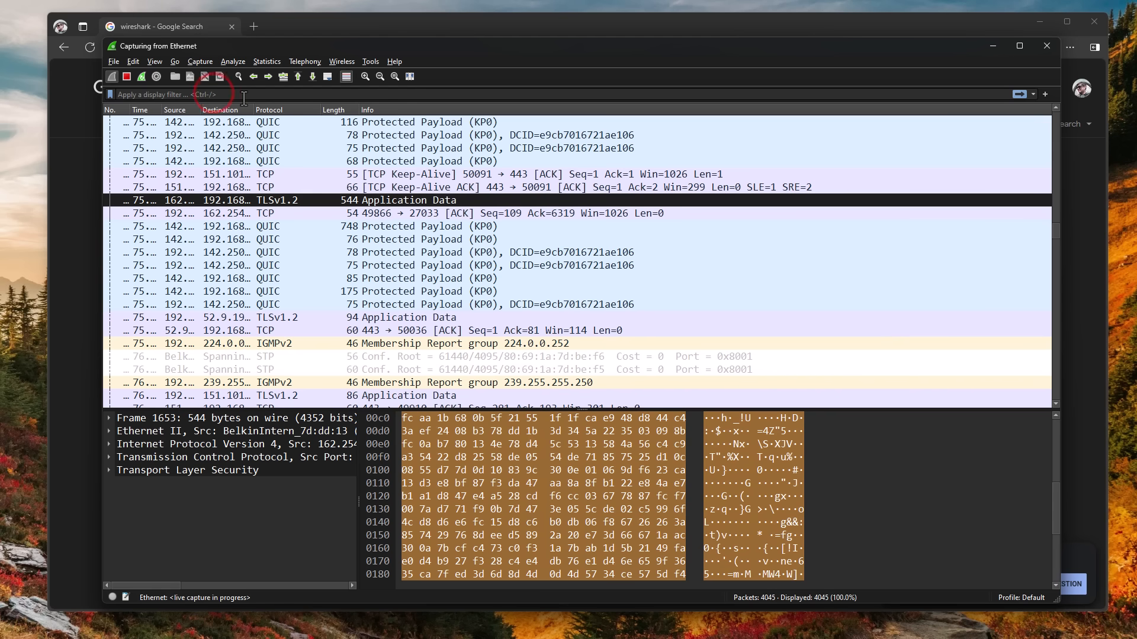
# Apply a 'dns' display filter and inspect queries like ctldl.windowsupdate.com
pyautogui.write('dns')
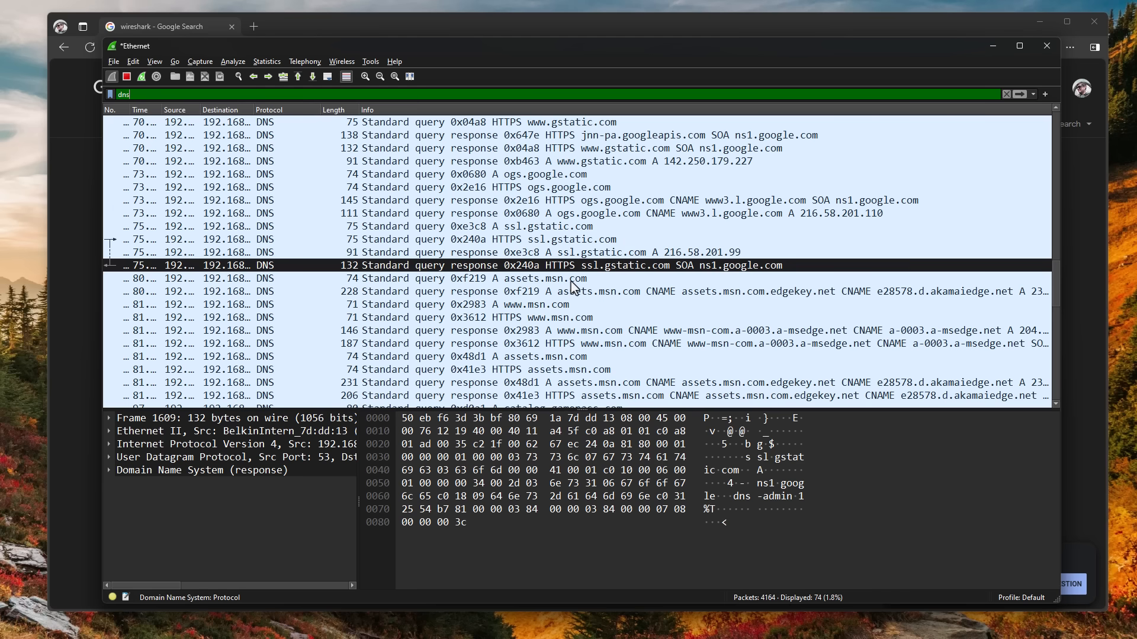
pyautogui.scroll(-3)
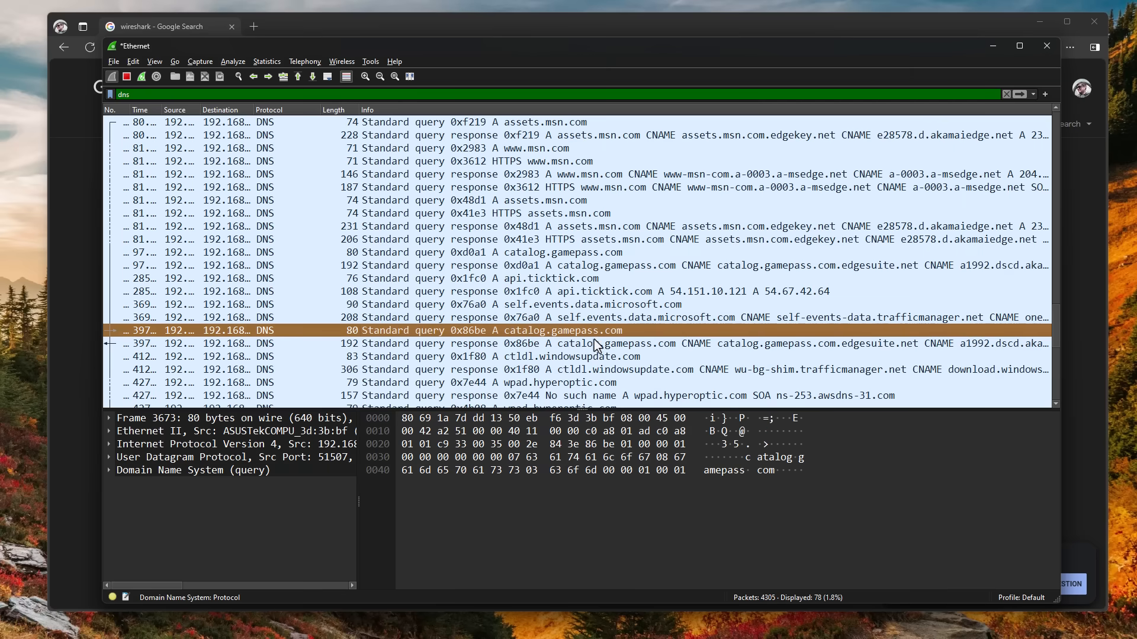
pyautogui.moveTo(584, 366)
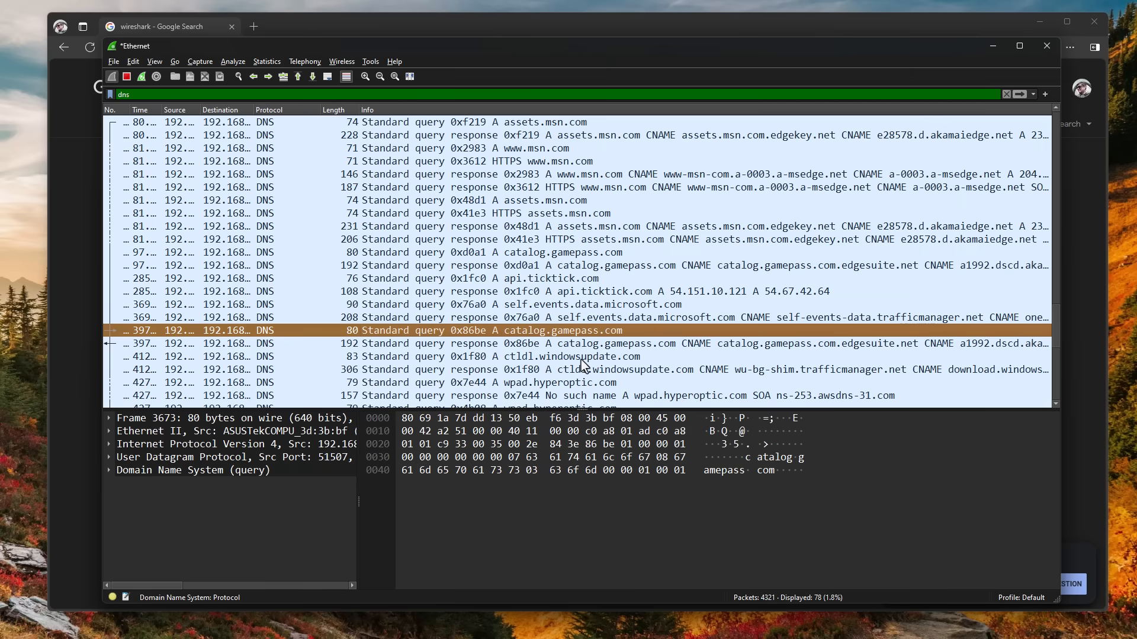
pyautogui.moveTo(164, 337)
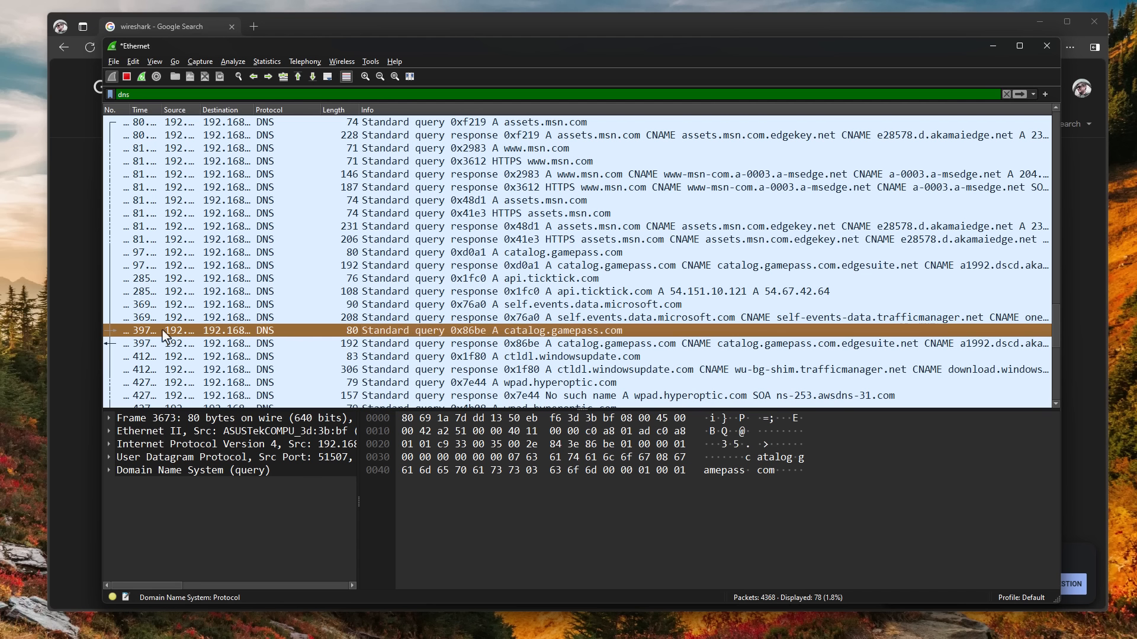
pyautogui.moveTo(179, 338)
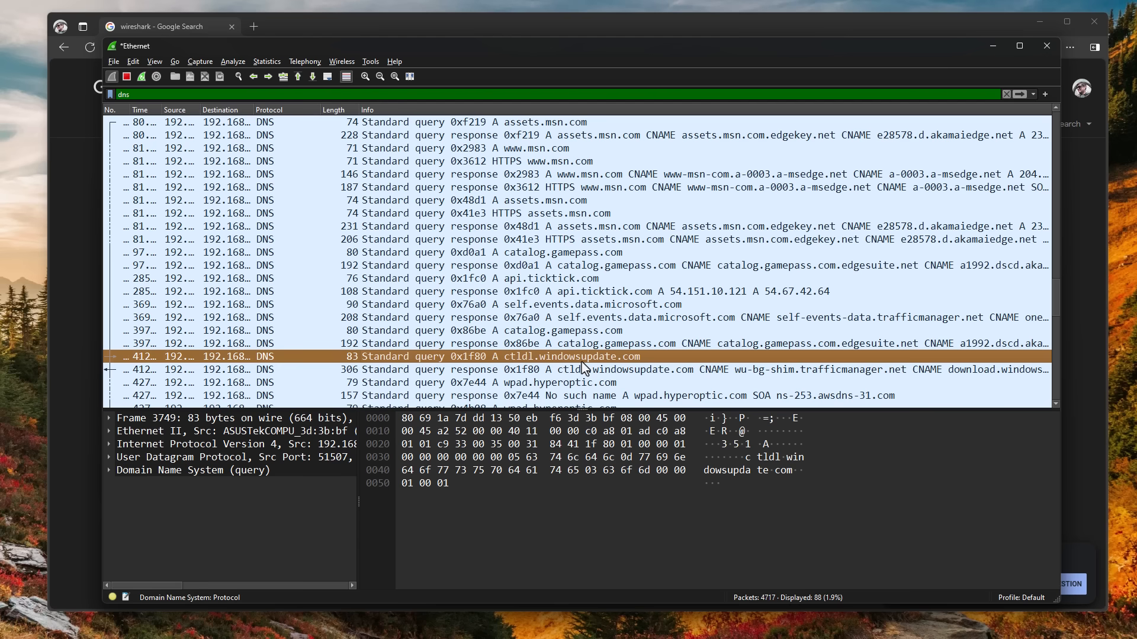
pyautogui.scroll(-3)
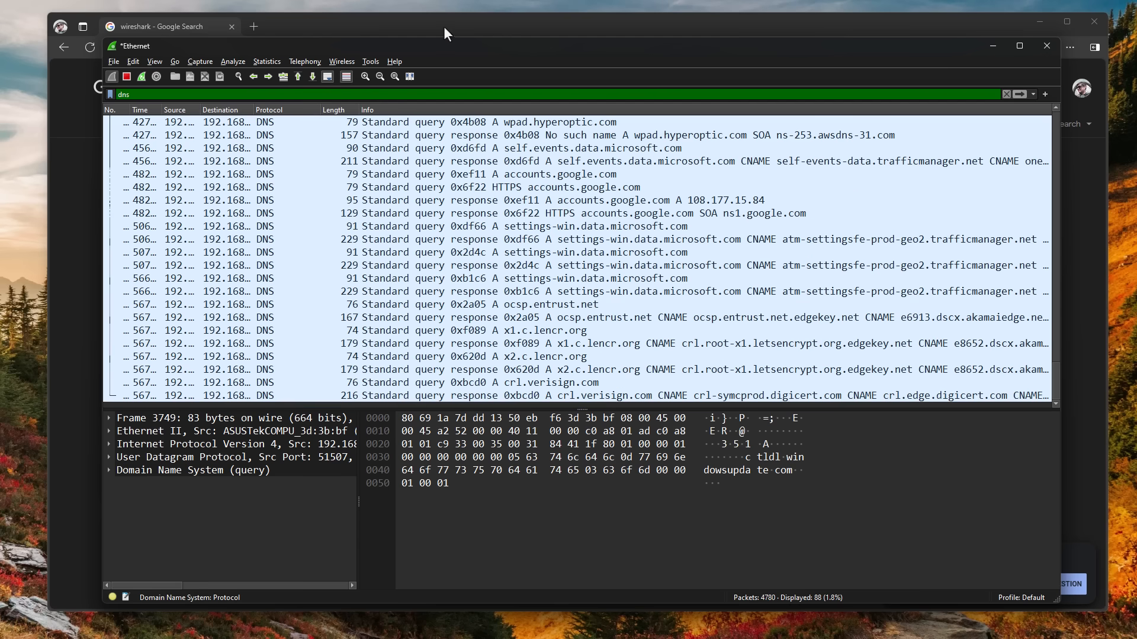
# Bring the Edge window with the 'wireshark' Google results to the front
pyautogui.click(167, 26)
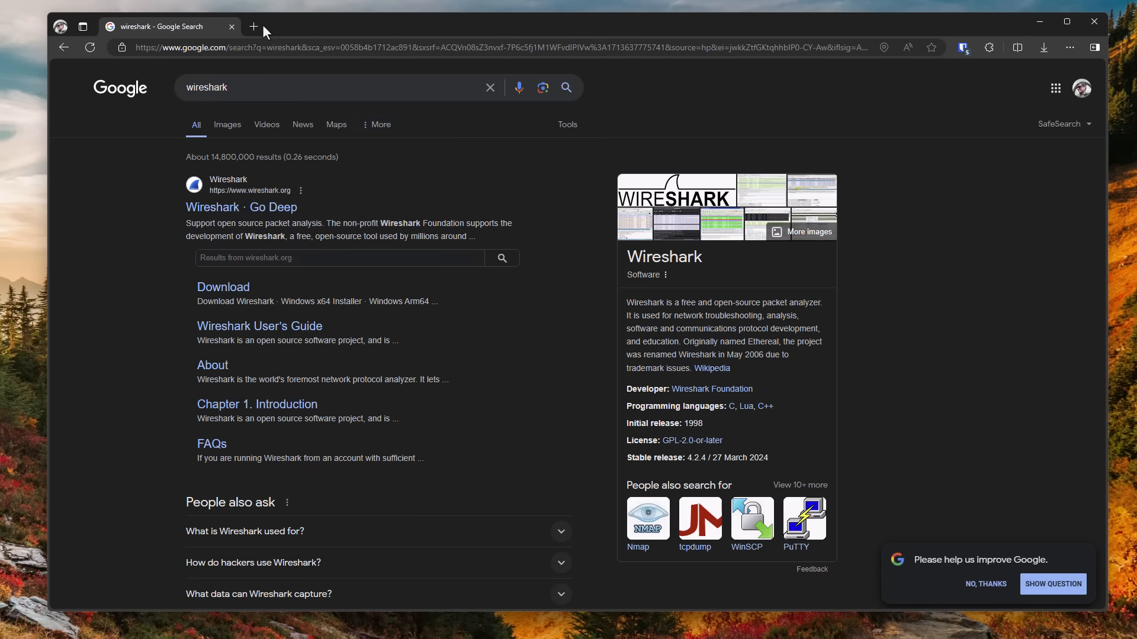
pyautogui.moveTo(291, 41)
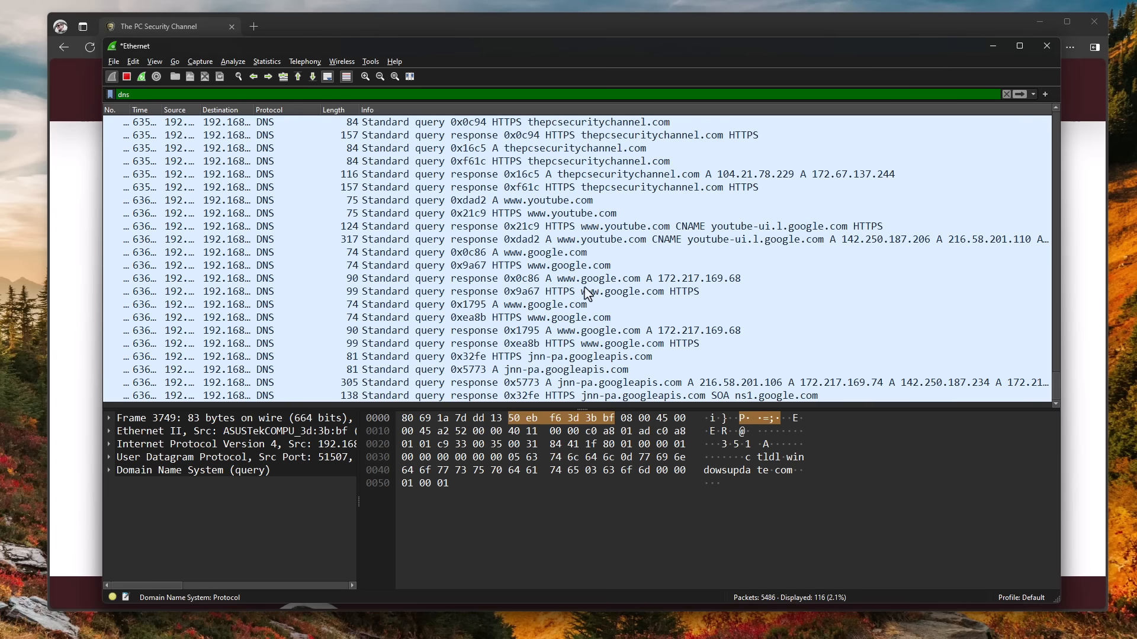
pyautogui.moveTo(627, 327)
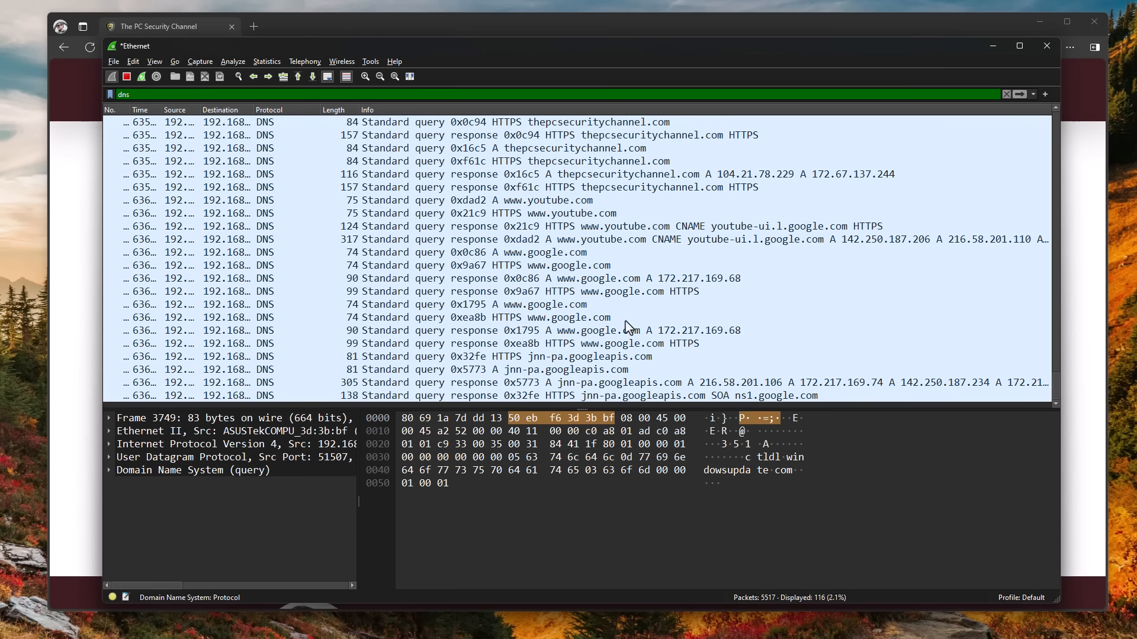
# Inspect the response resolving thepcsecuritychannel.com to 104.21.78.229 and 172.67.137.244
pyautogui.click(580, 148)
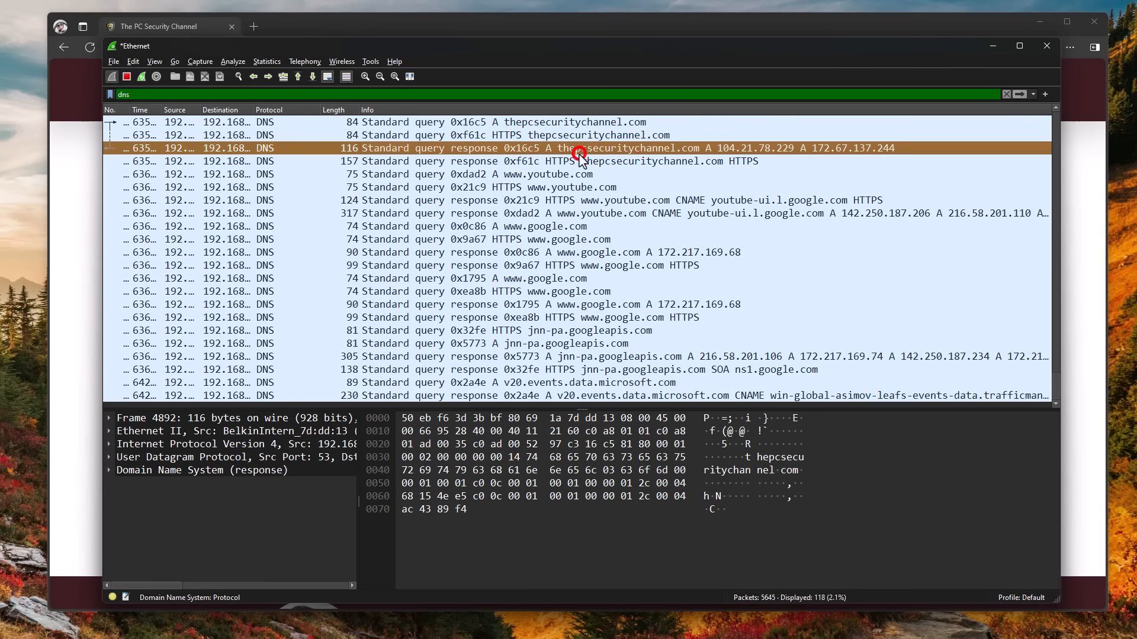
pyautogui.scroll(3)
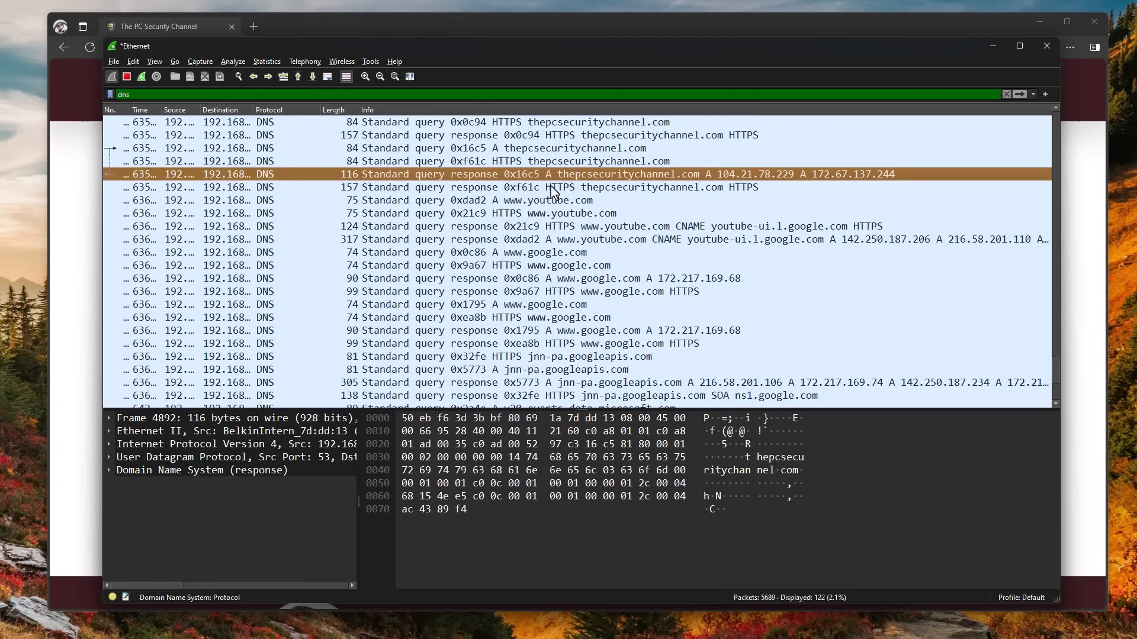
pyautogui.moveTo(571, 170)
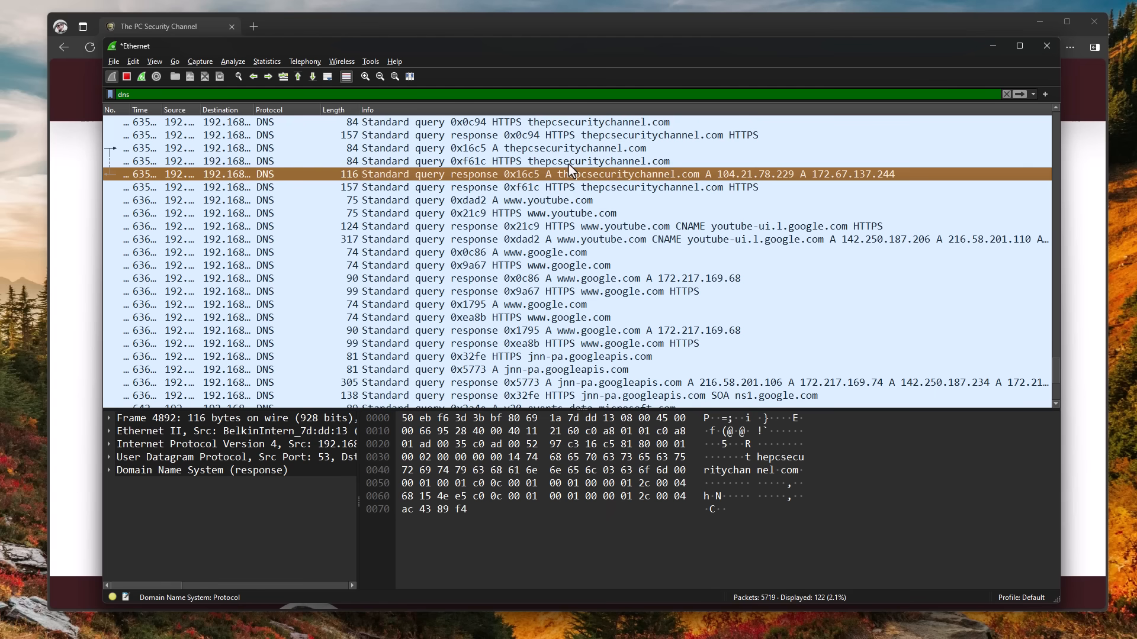
pyautogui.scroll(3)
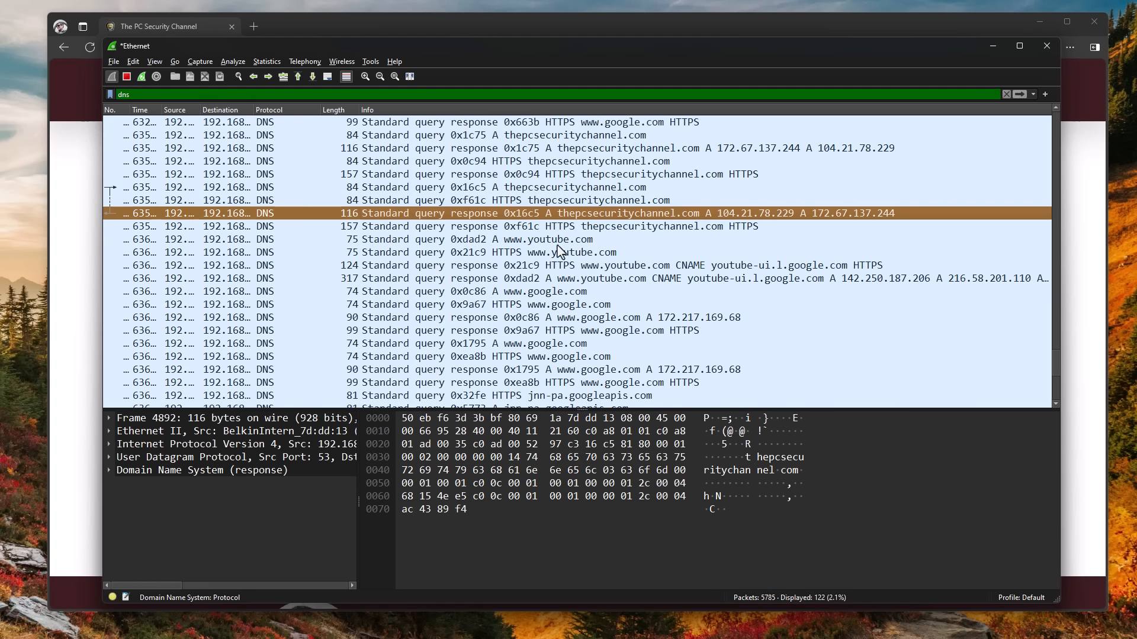
pyautogui.moveTo(534, 247)
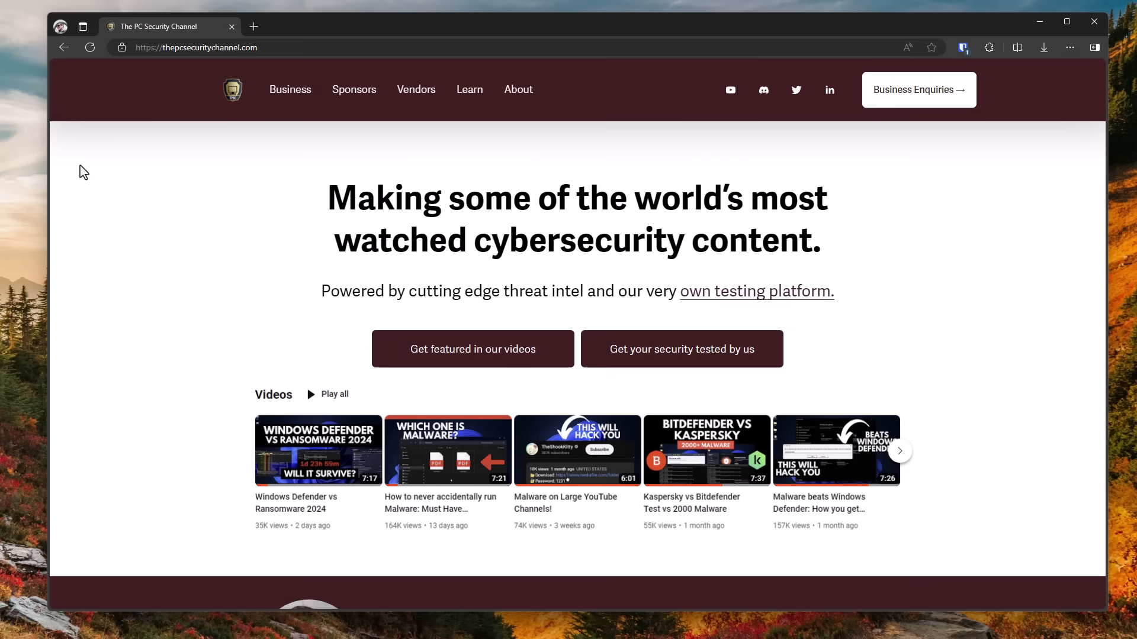
# Scroll down The PC Security Channel homepage
pyautogui.scroll(-3)
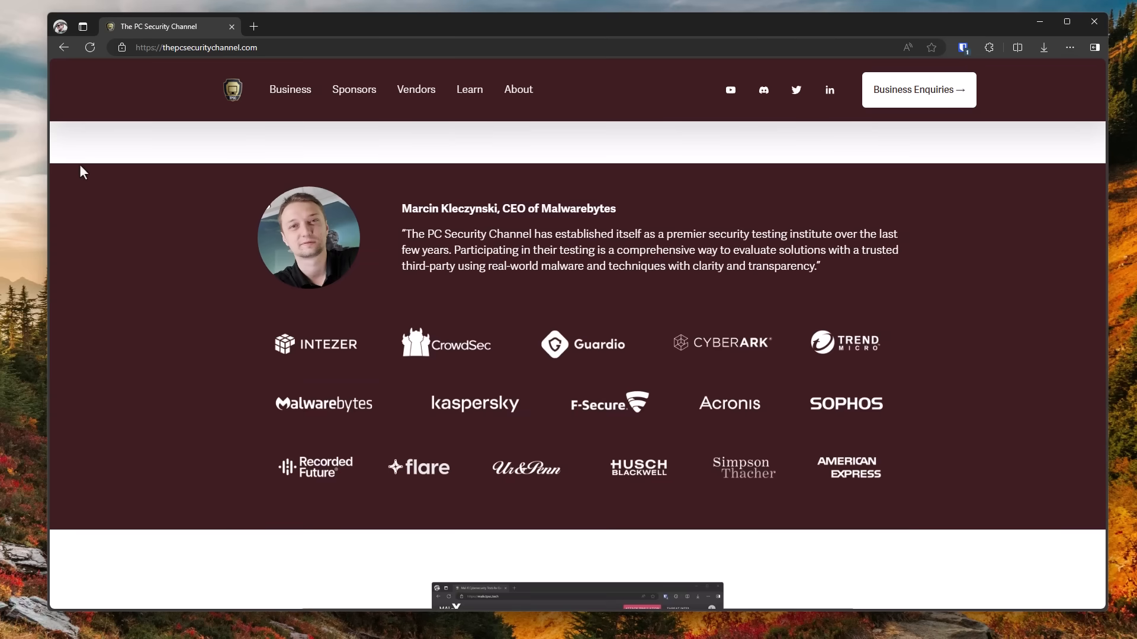
pyautogui.scroll(-3)
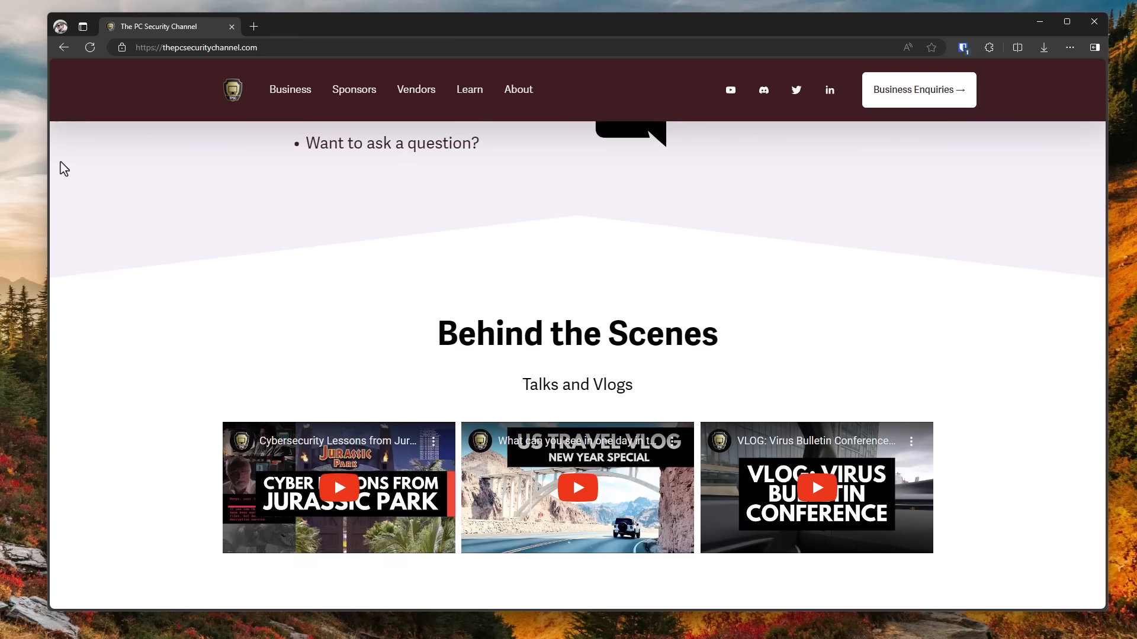
pyautogui.moveTo(609, 503)
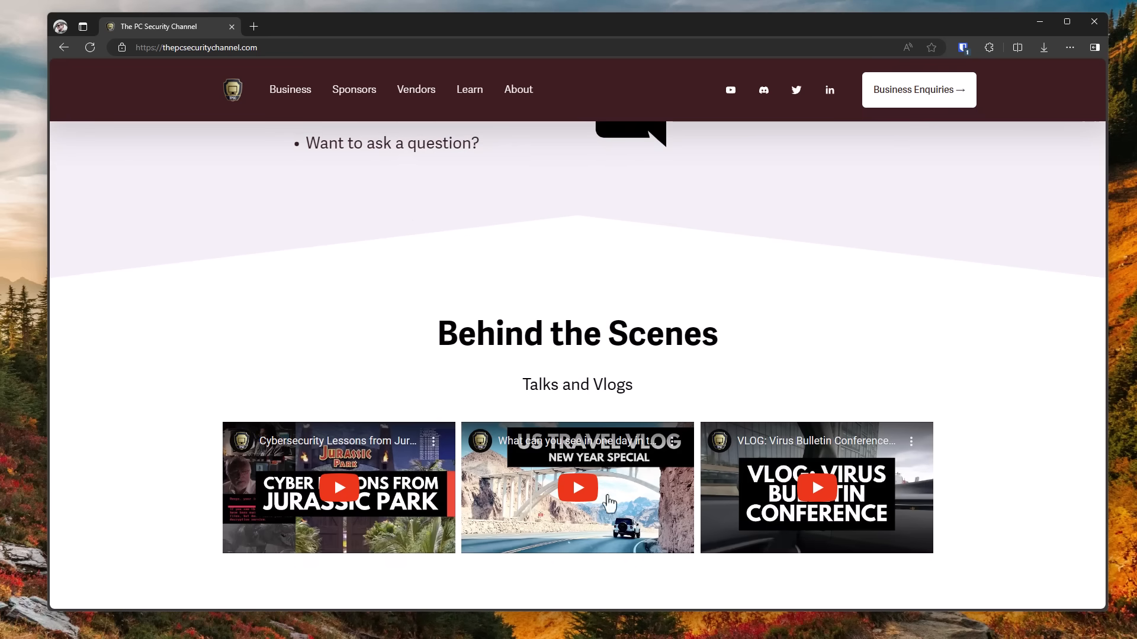
pyautogui.moveTo(381, 516)
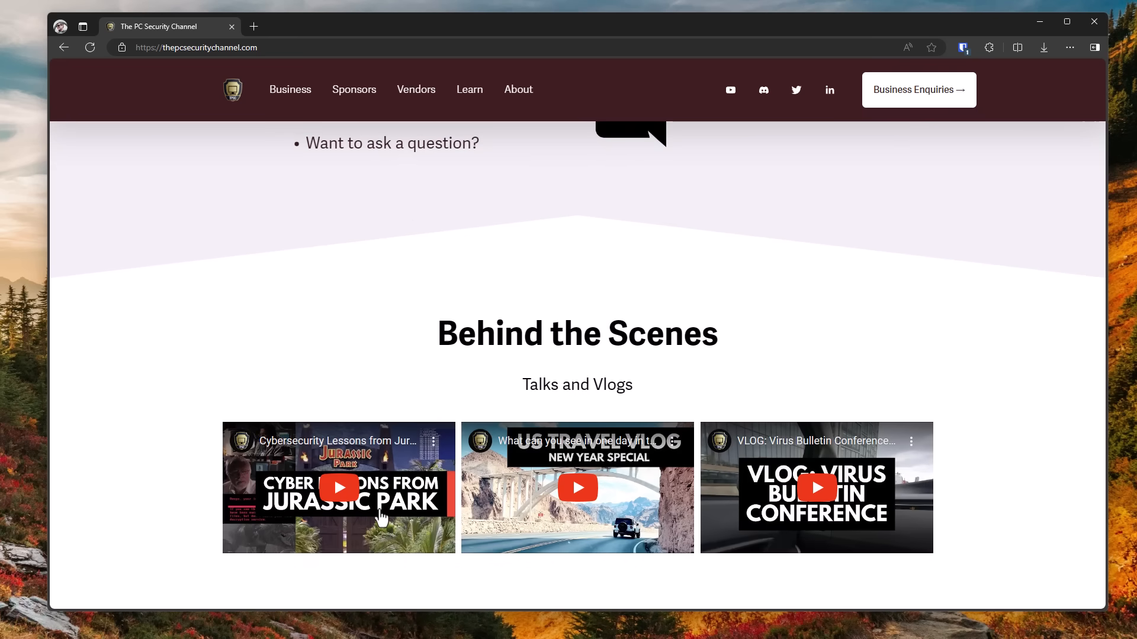
pyautogui.moveTo(665, 488)
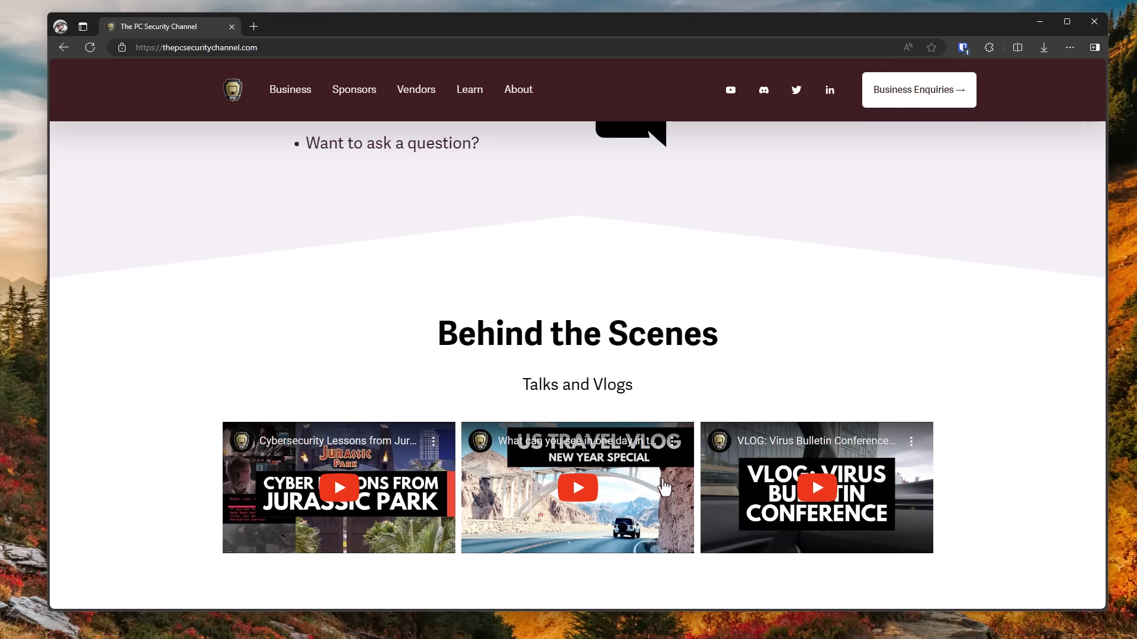
pyautogui.moveTo(669, 494)
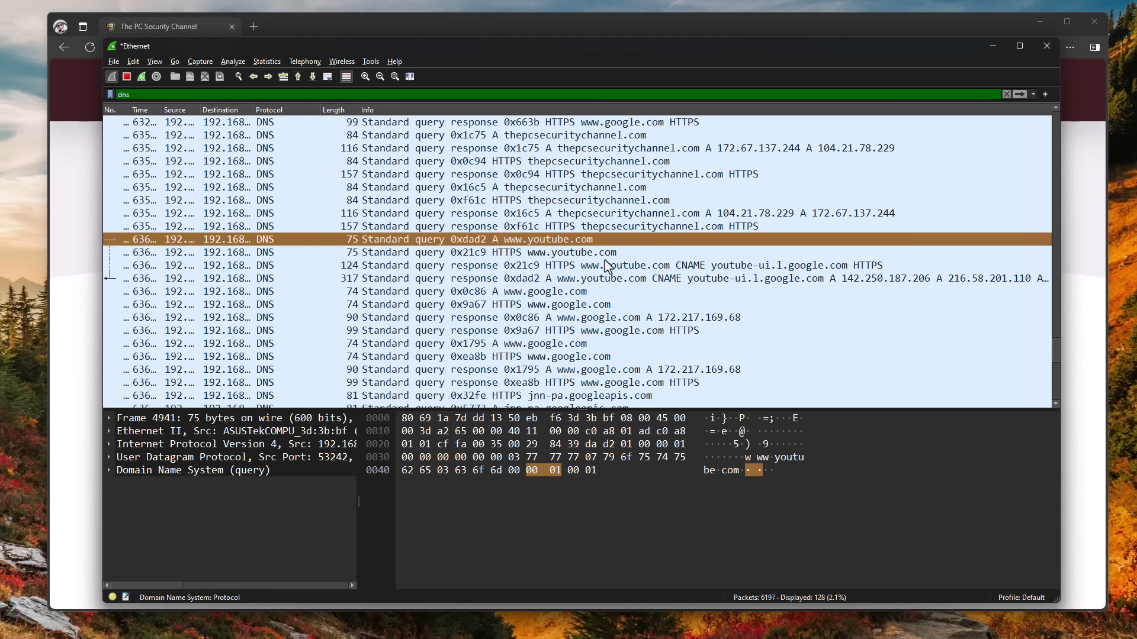
pyautogui.moveTo(612, 229)
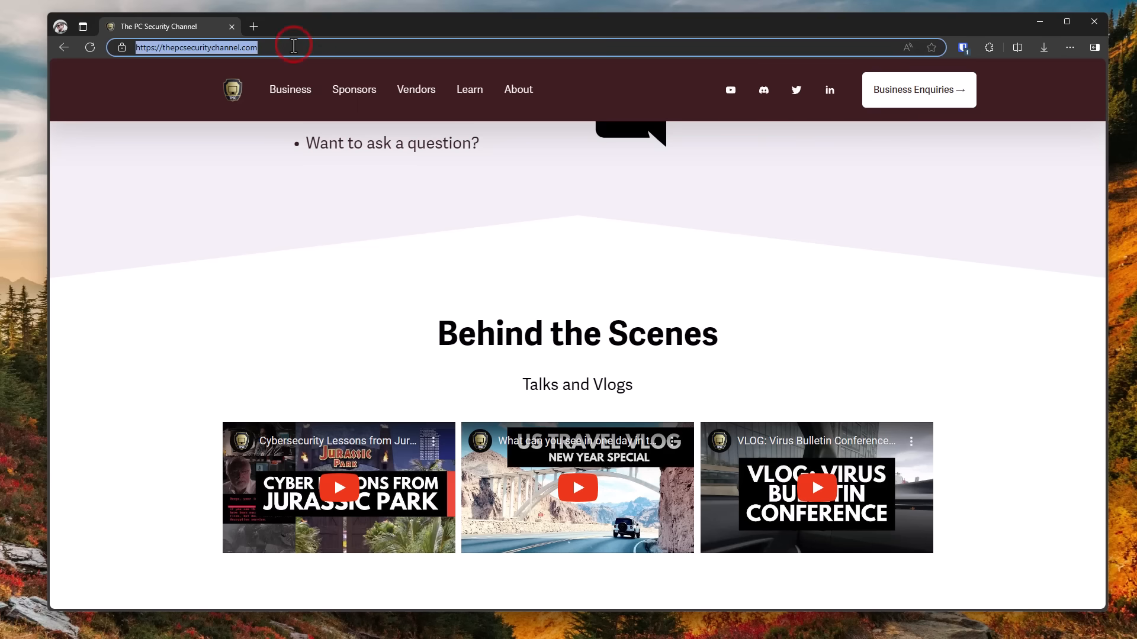
# Go to cnn.com through the address bar suggestion
pyautogui.write('cnn.com')
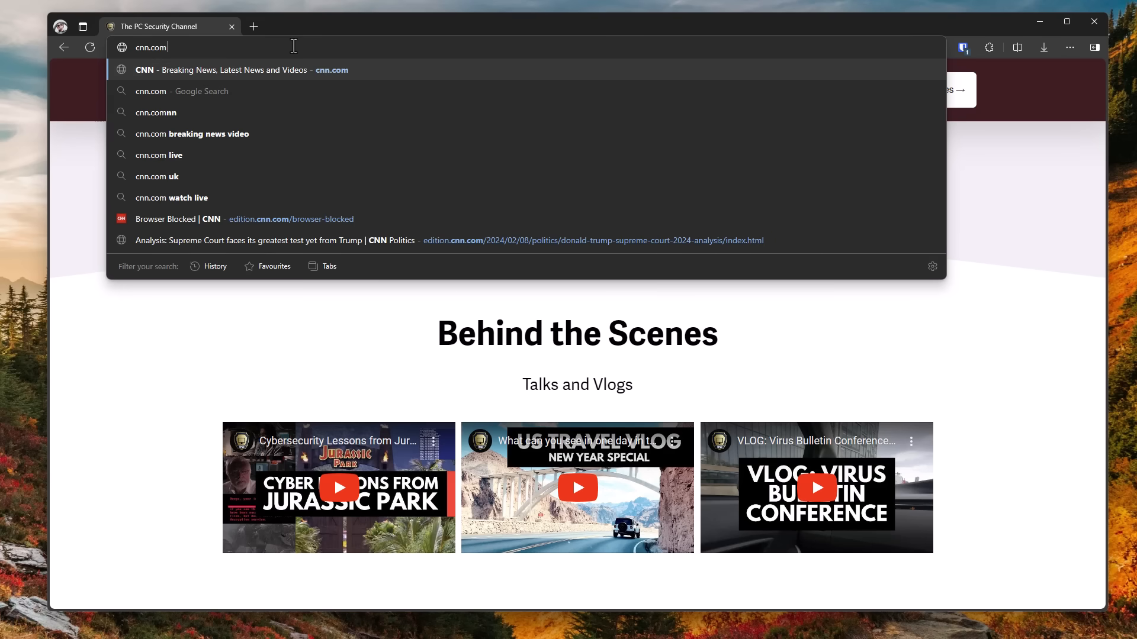
pyautogui.click(228, 69)
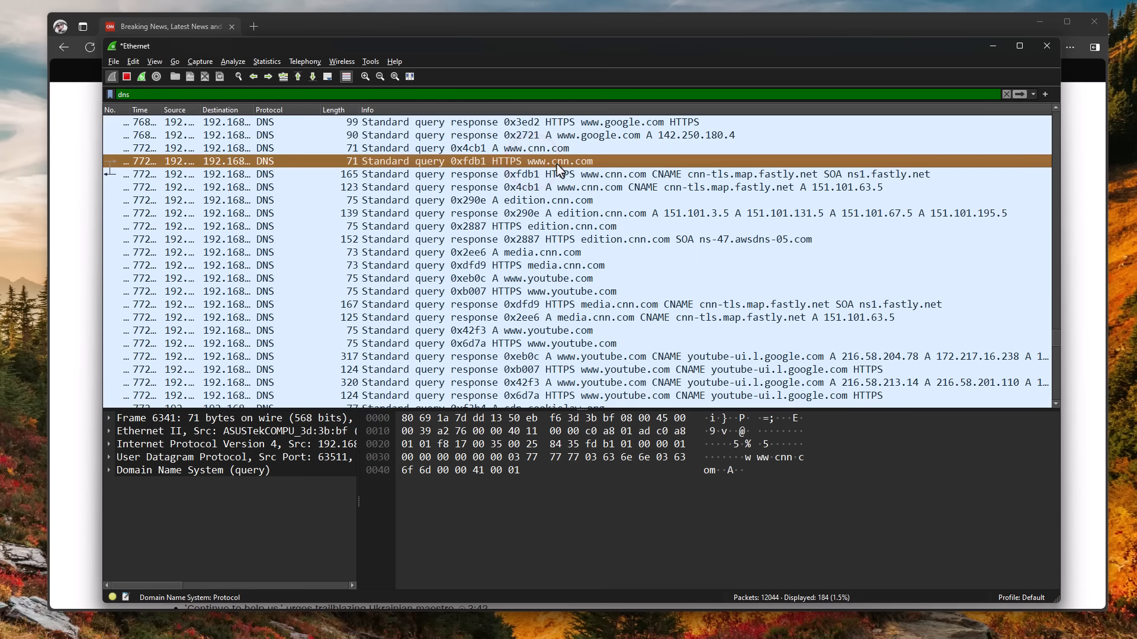
pyautogui.moveTo(585, 170)
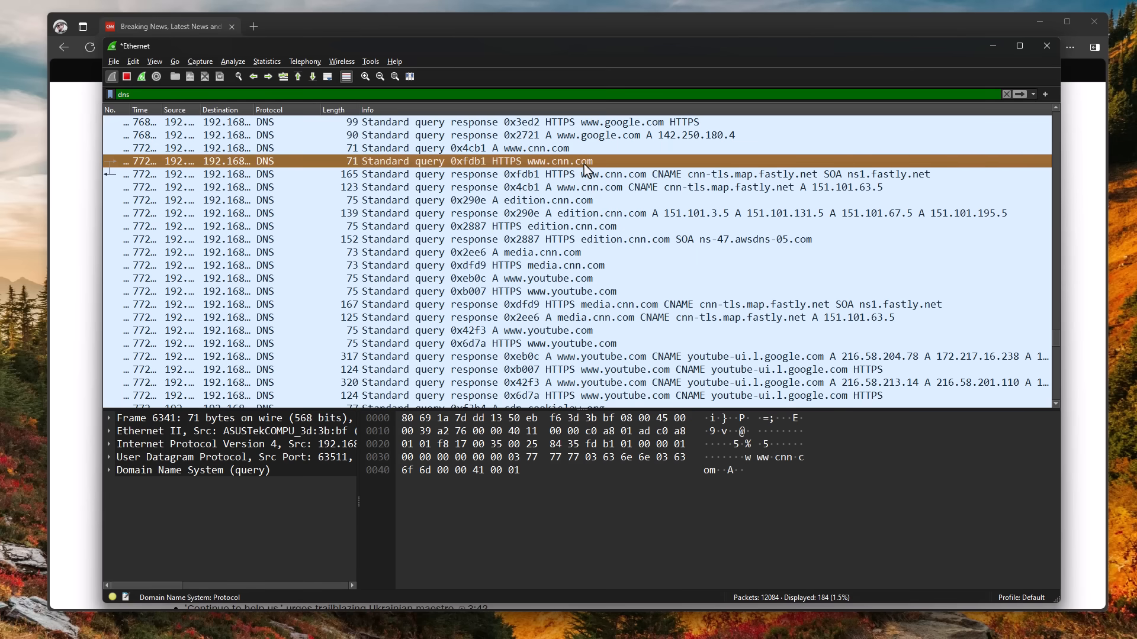
pyautogui.moveTo(593, 259)
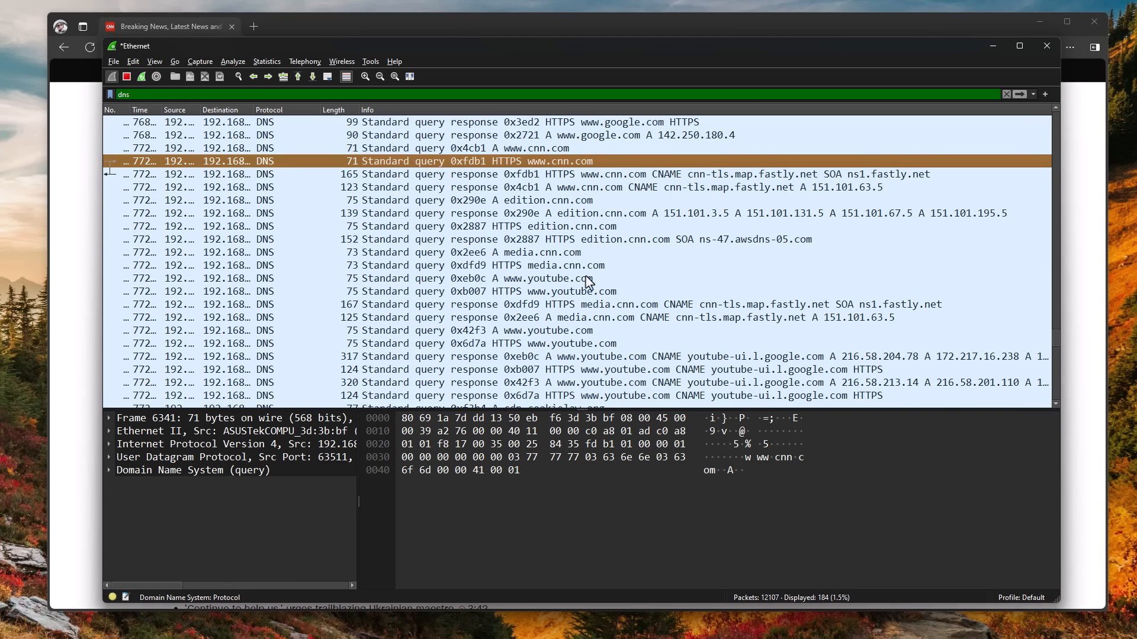
pyautogui.scroll(-3)
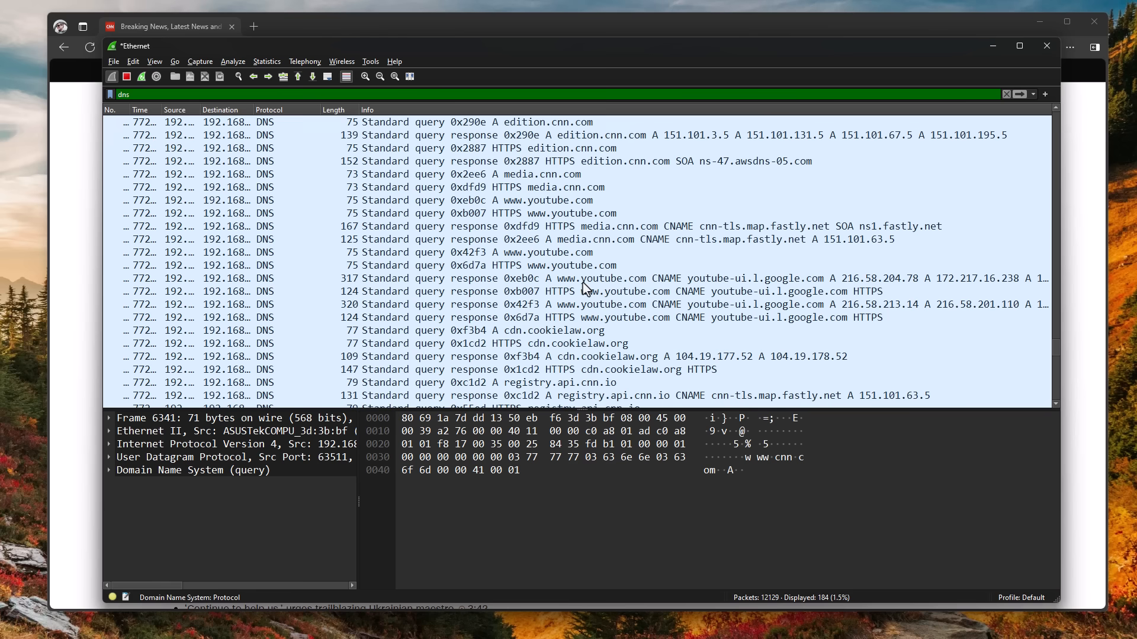
pyautogui.scroll(-3)
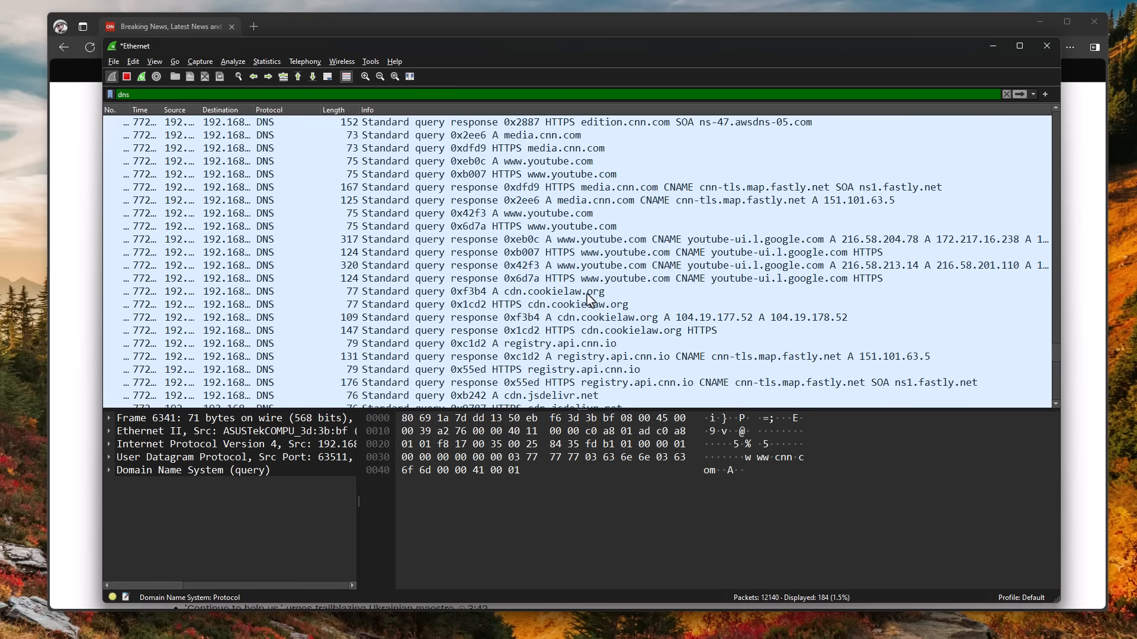
pyautogui.scroll(-3)
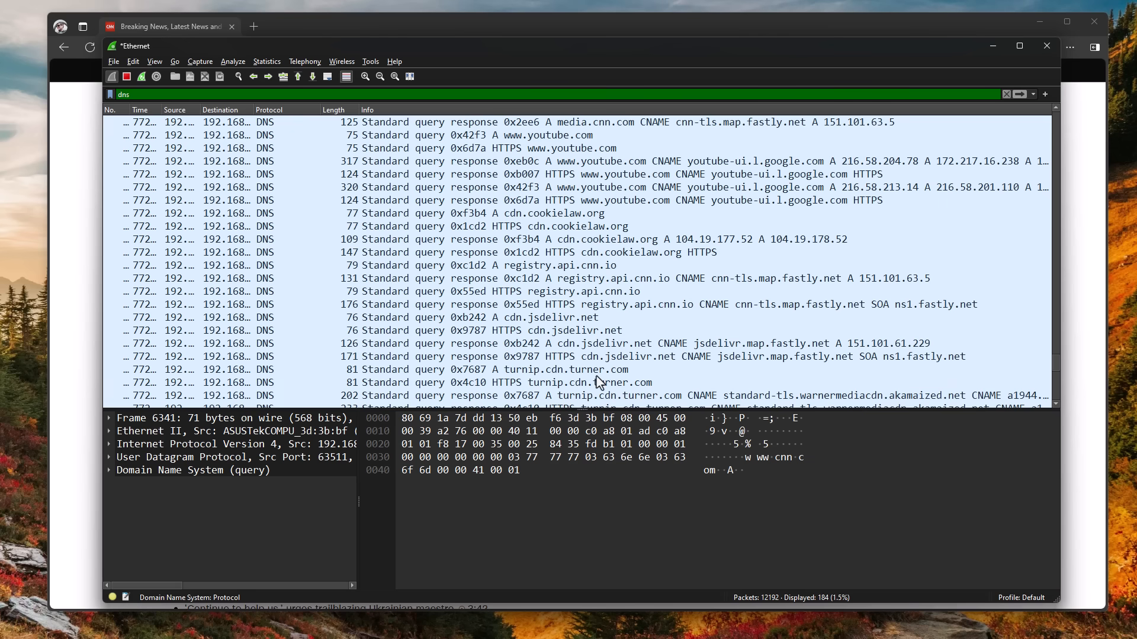
pyautogui.scroll(-3)
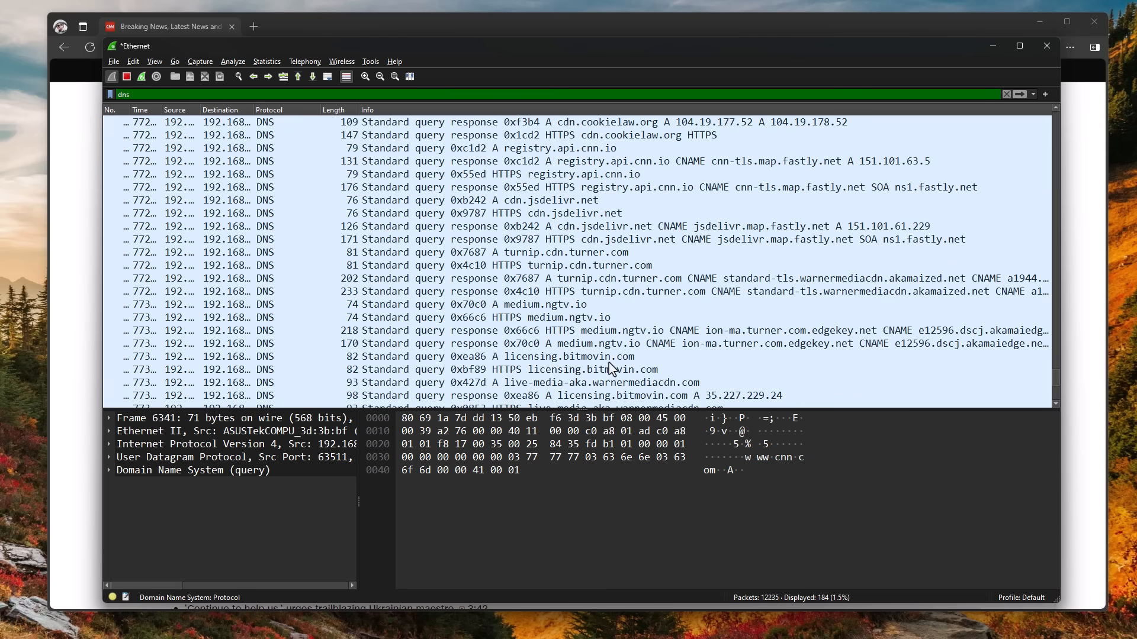
pyautogui.scroll(-3)
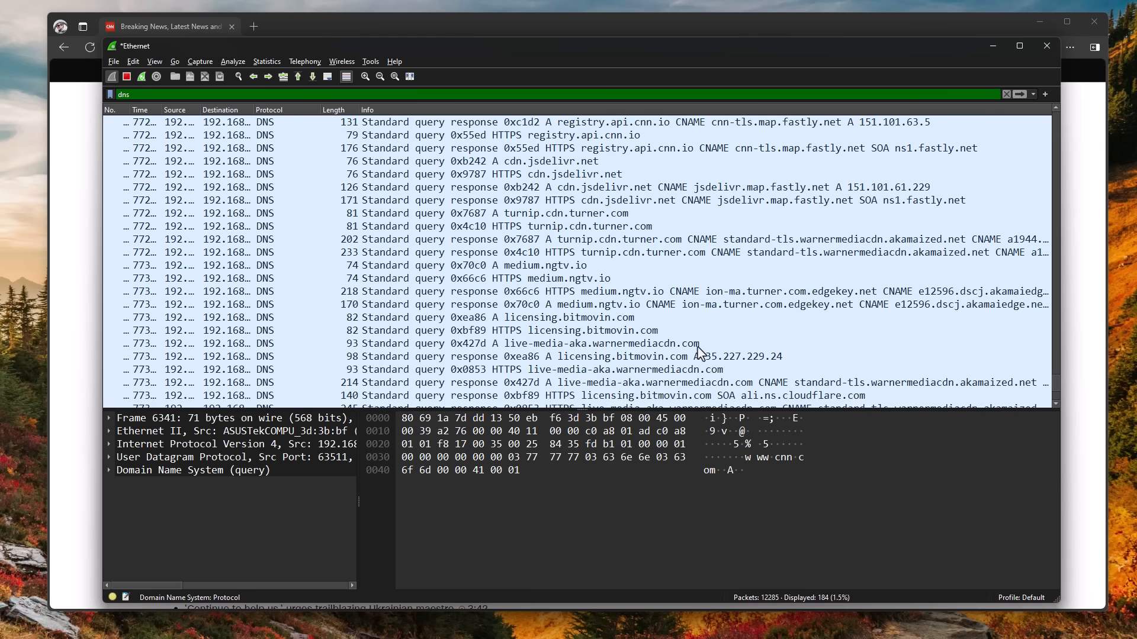
pyautogui.scroll(-3)
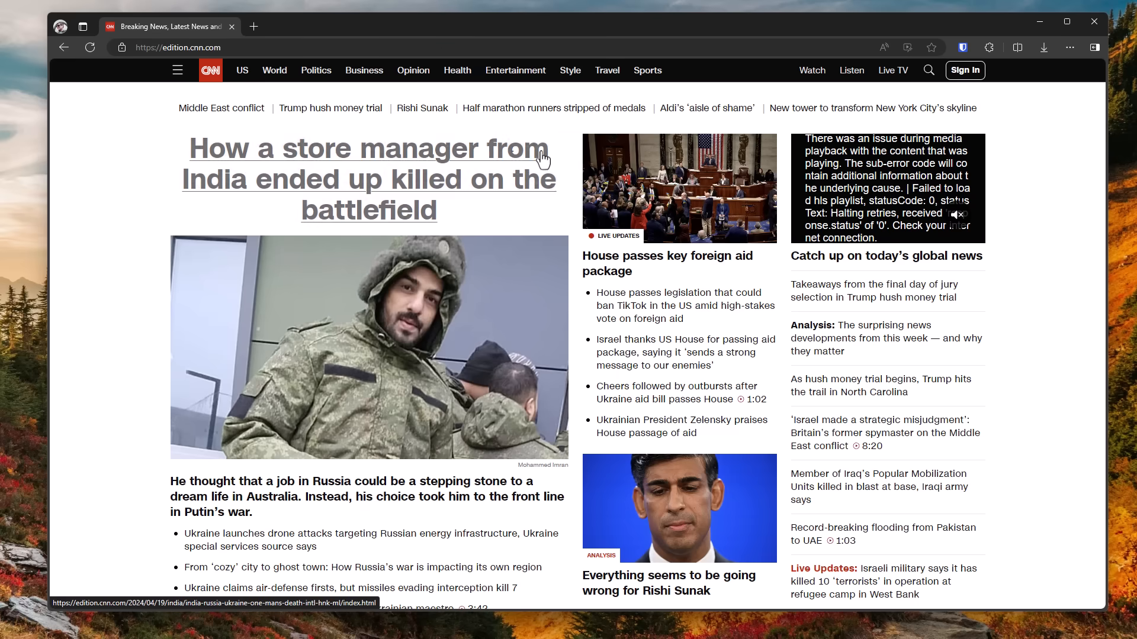
pyautogui.moveTo(341, 279)
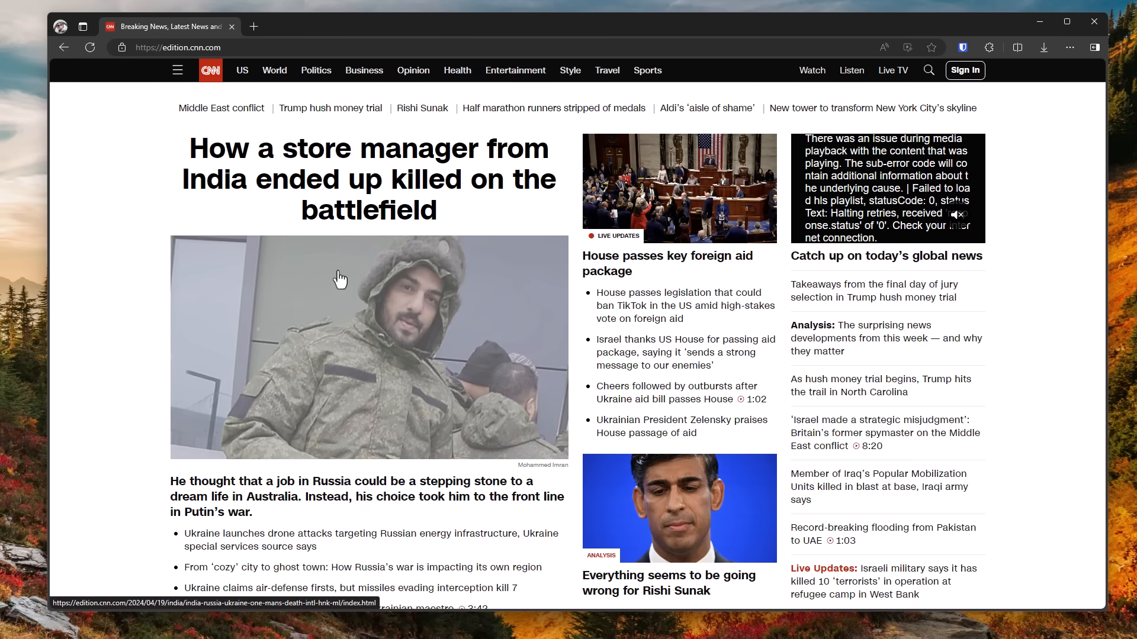
# Enter cnet.com in the Edge address bar to leave CNN
pyautogui.write('cne')
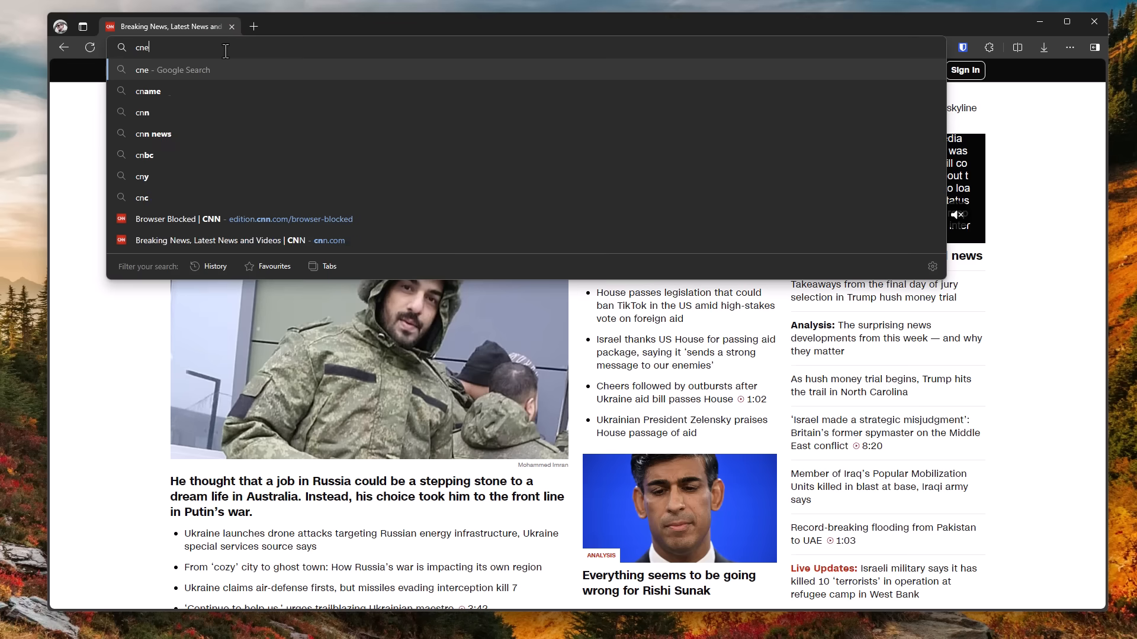
pyautogui.write('net.co')
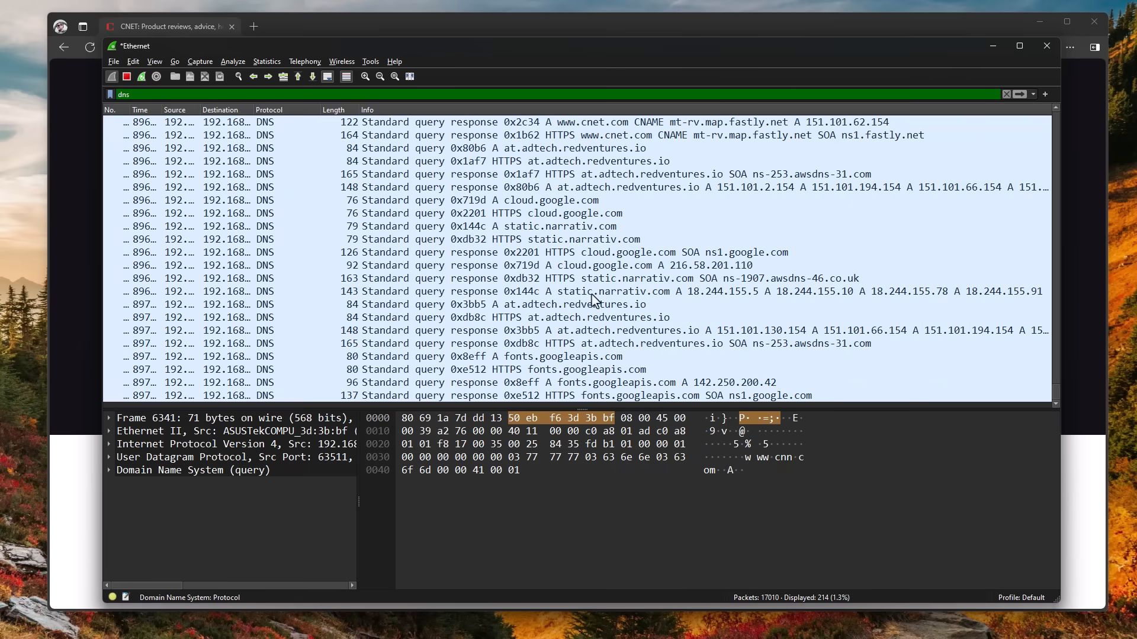
# Select the 'Standard query HTTPS at.adtech.redventures.io' packet to view its raw bytes
pyautogui.click(507, 317)
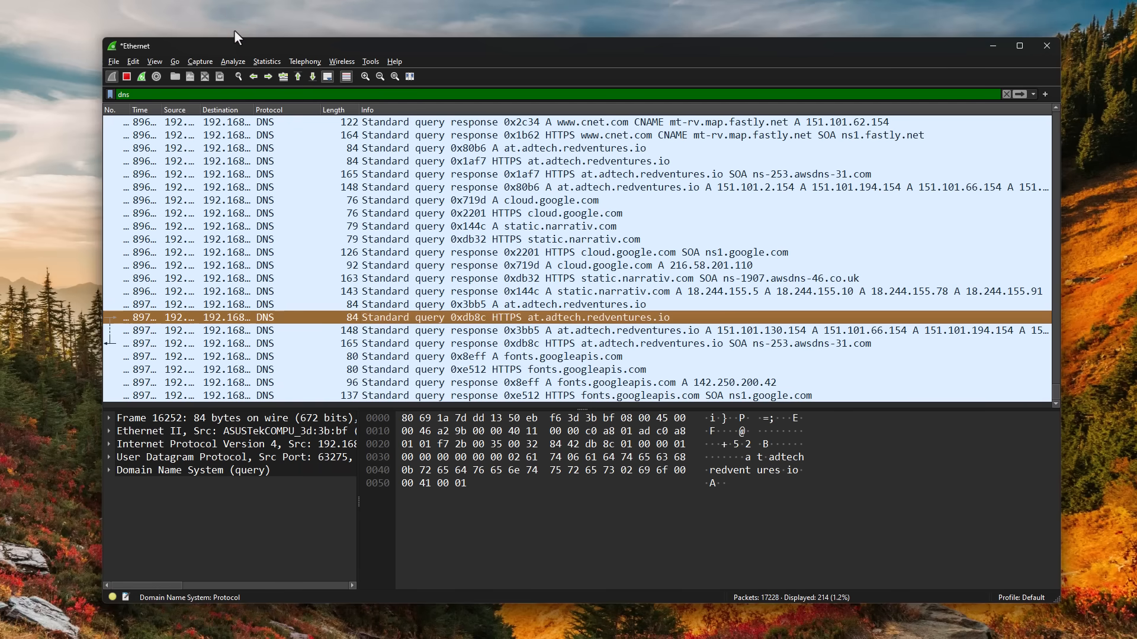
pyautogui.moveTo(408, 273)
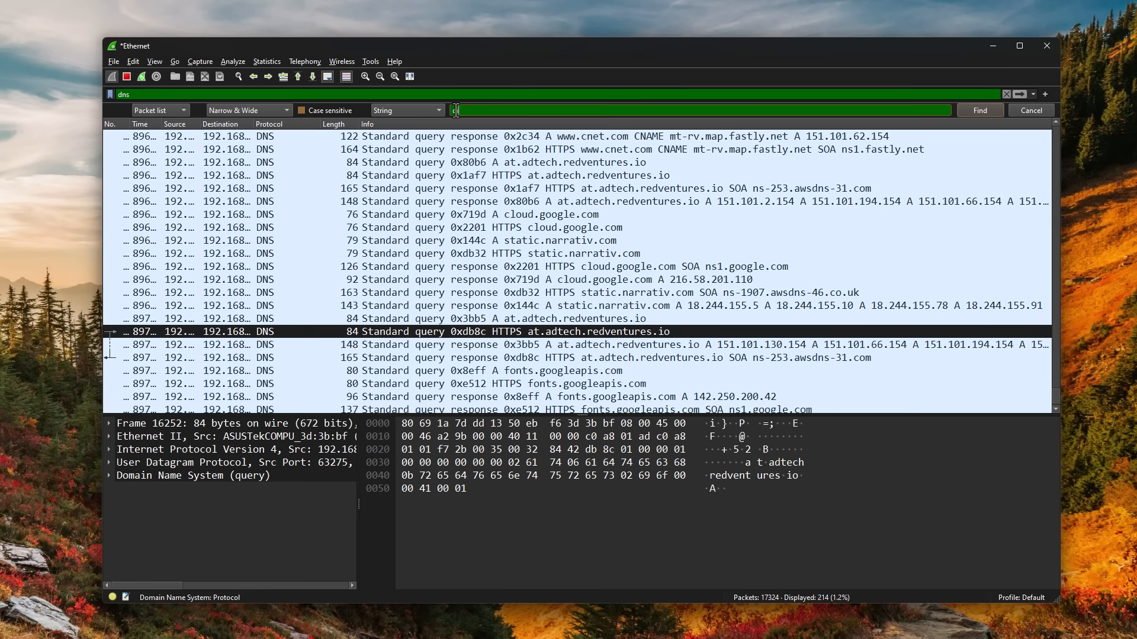
# Search packets for a string, revealing the v10.events.data.microsoft.com response, then cancel the search
pyautogui.write('iscord')
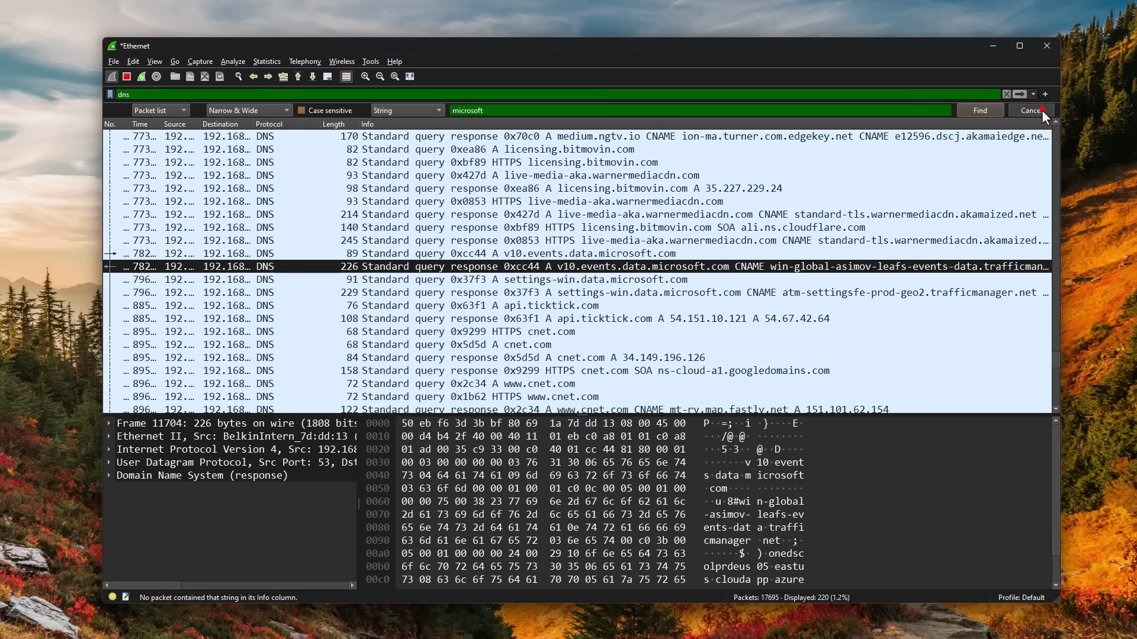
pyautogui.click(1030, 111)
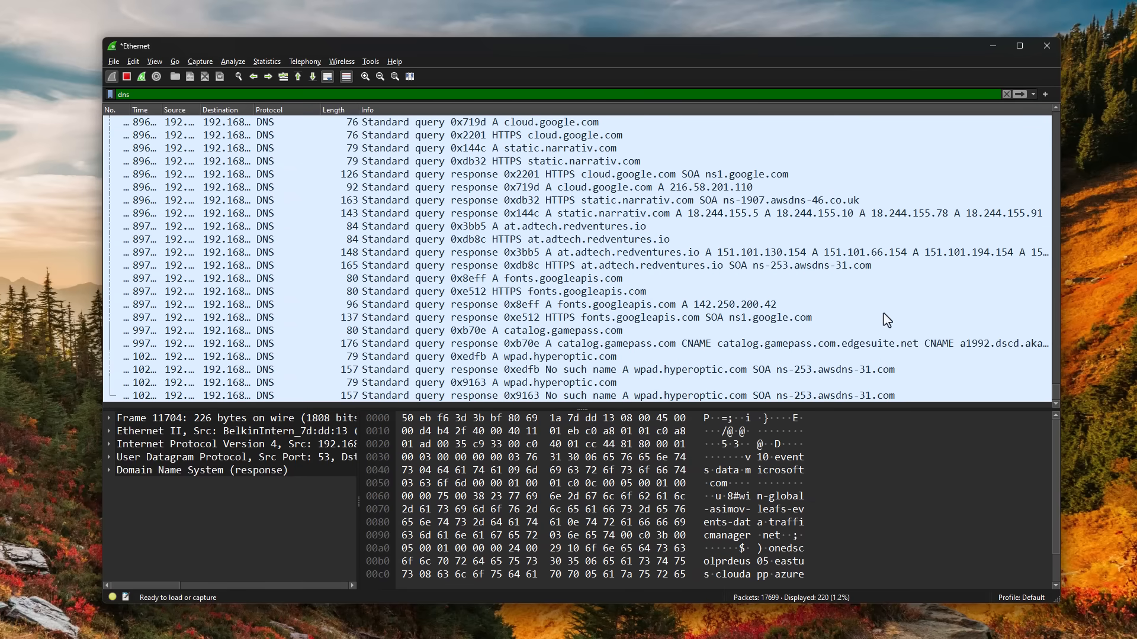
pyautogui.moveTo(721, 299)
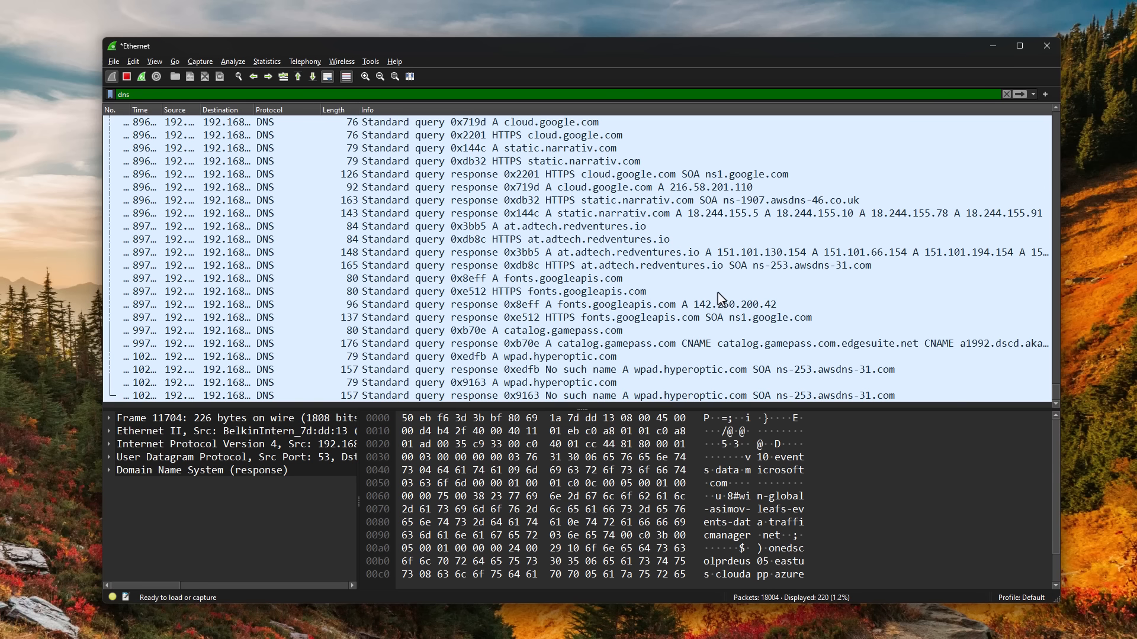
pyautogui.moveTo(630, 275)
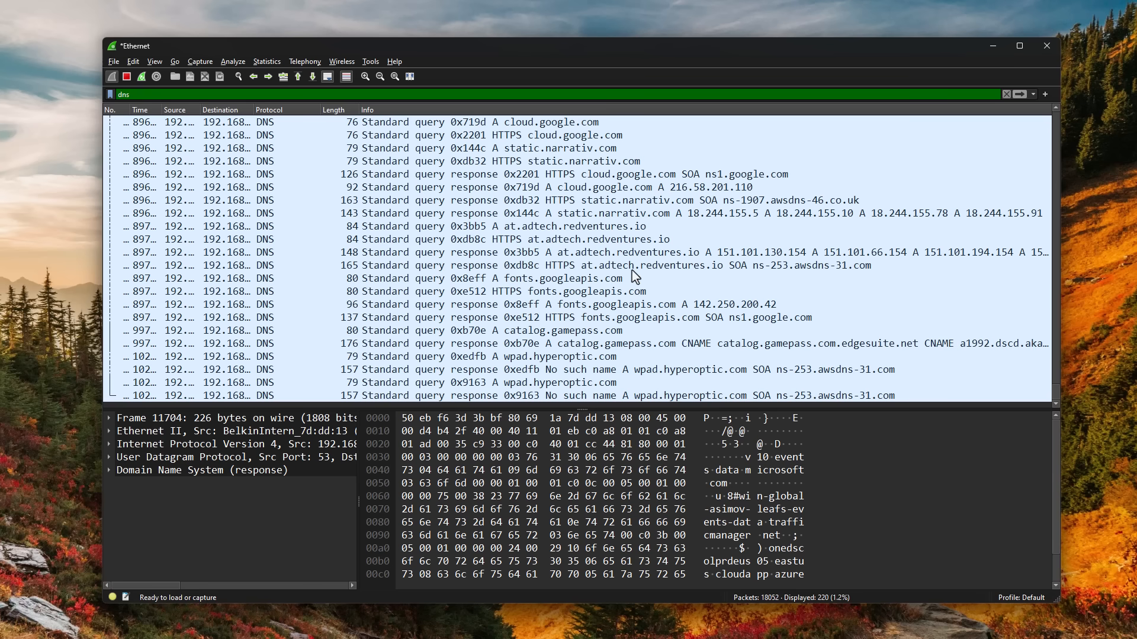
pyautogui.moveTo(807, 312)
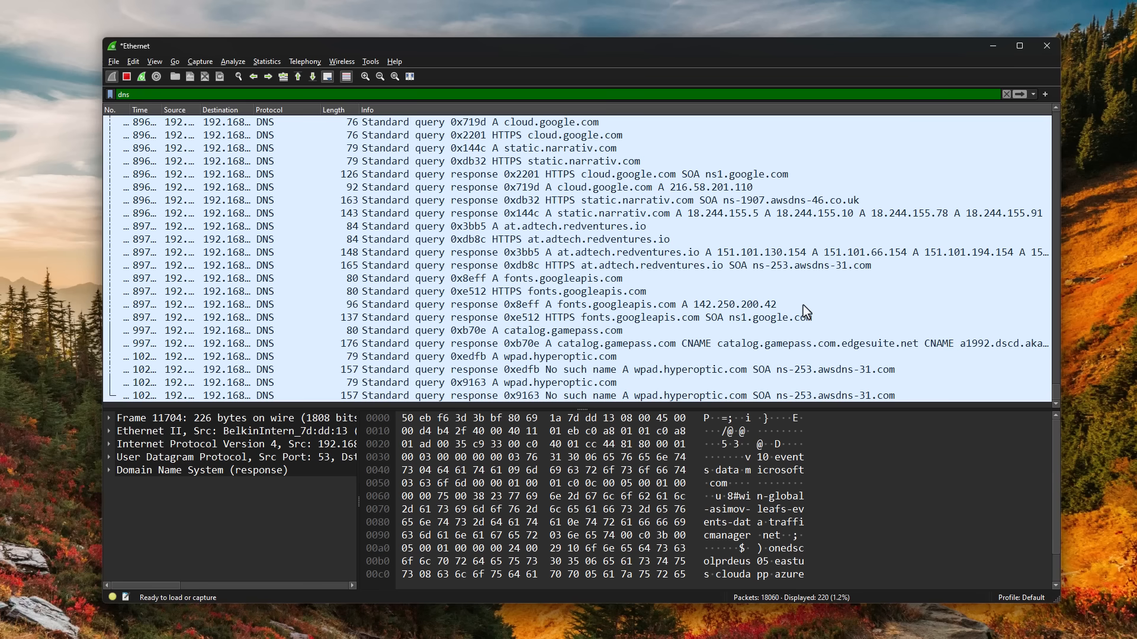
pyautogui.scroll(-3)
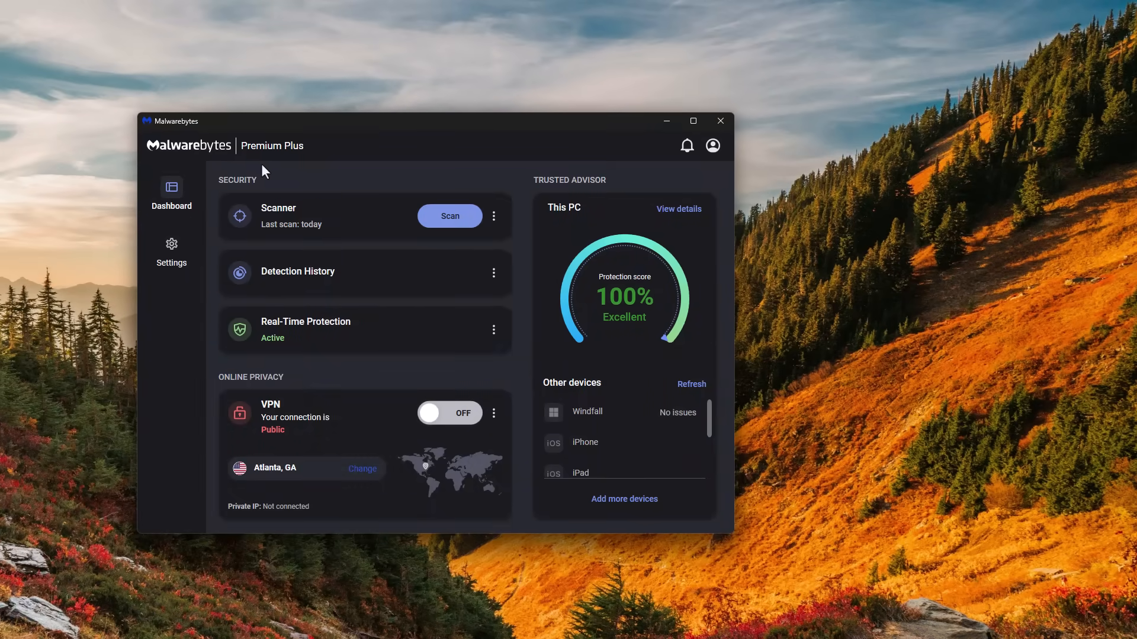
pyautogui.moveTo(269, 171)
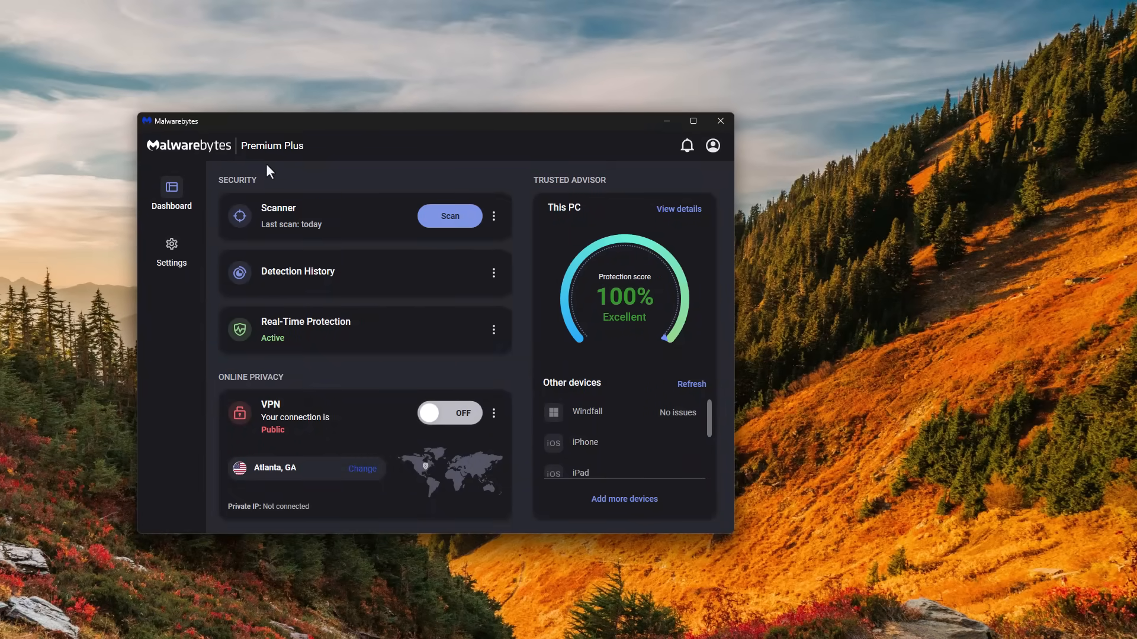
pyautogui.moveTo(179, 168)
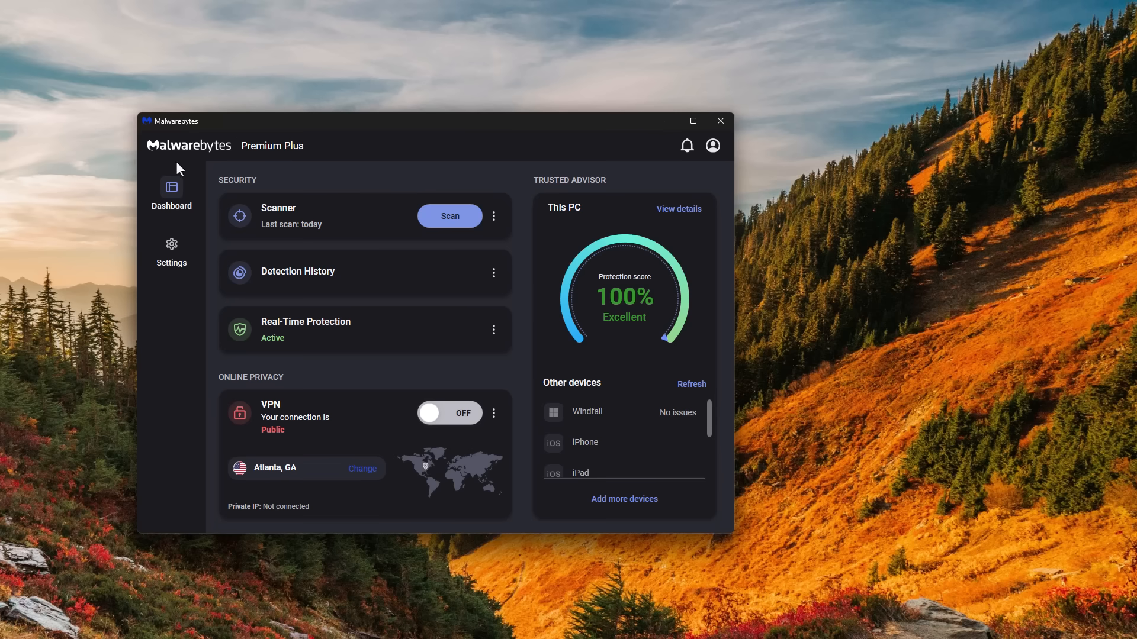
pyautogui.moveTo(259, 171)
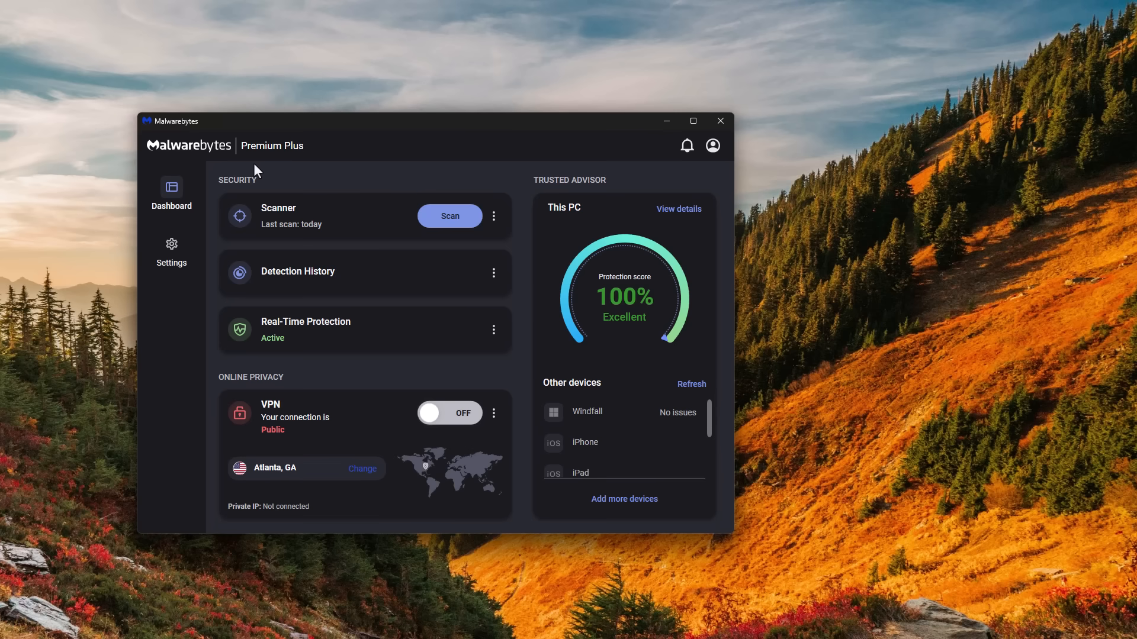
pyautogui.moveTo(280, 284)
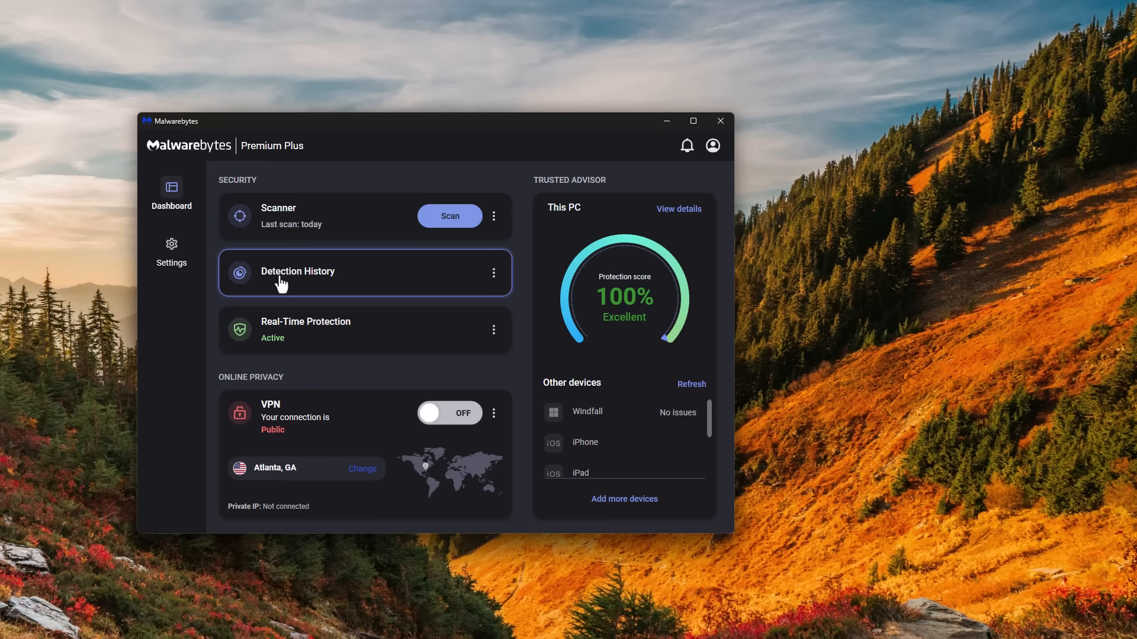
pyautogui.moveTo(284, 283)
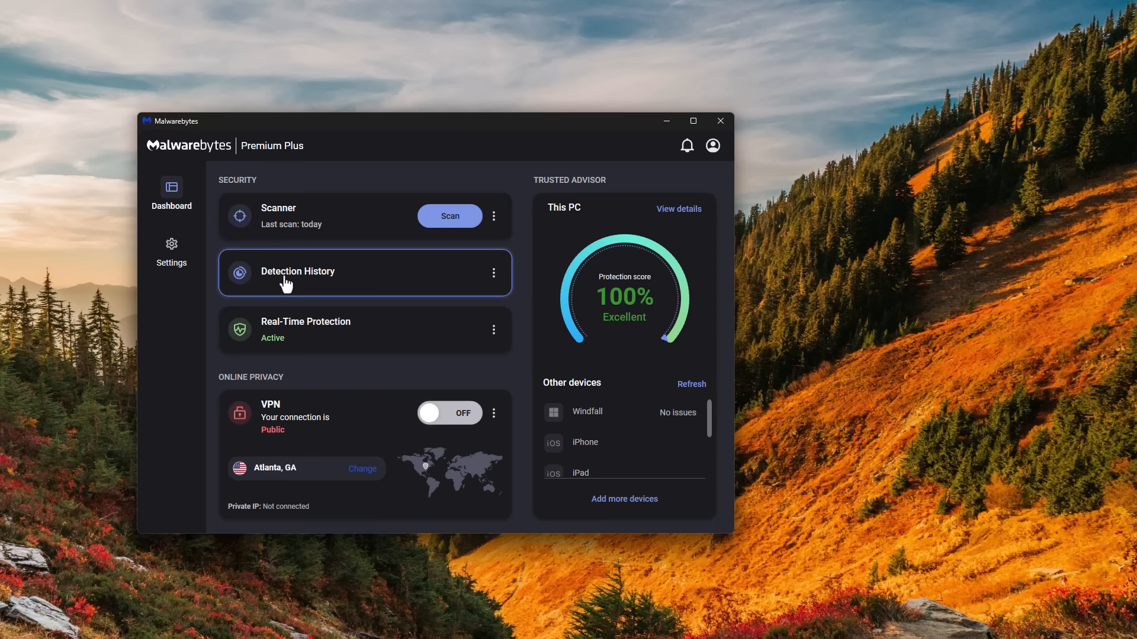
pyautogui.moveTo(172, 244)
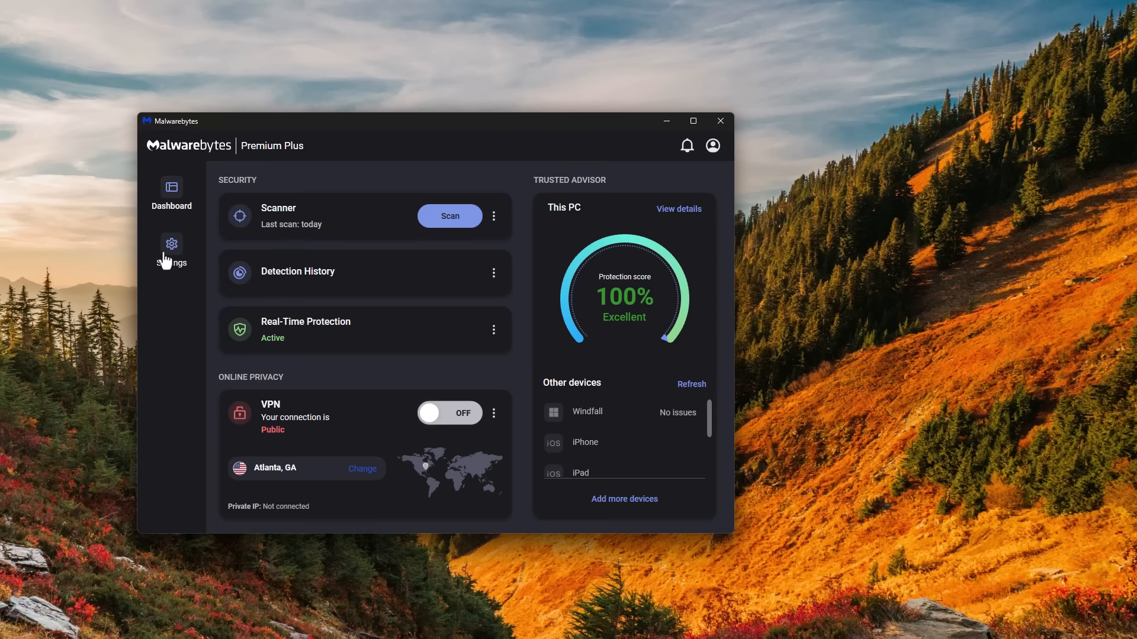
# Check the Penetration Testing tab in advanced exploit protection settings, then close the settings
pyautogui.click(171, 246)
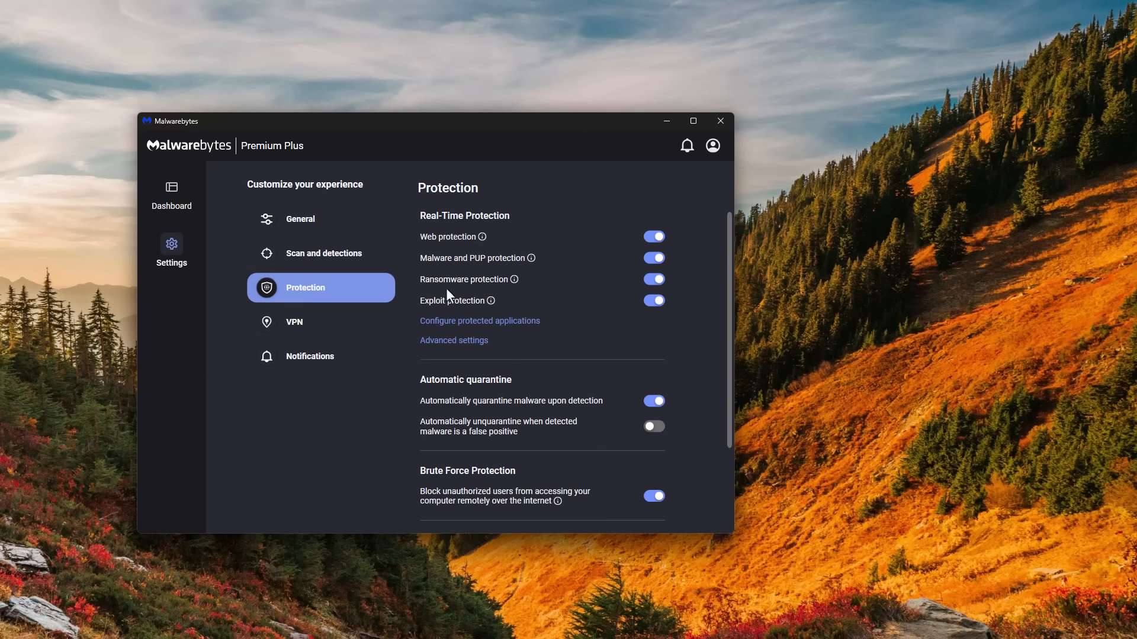
pyautogui.moveTo(456, 304)
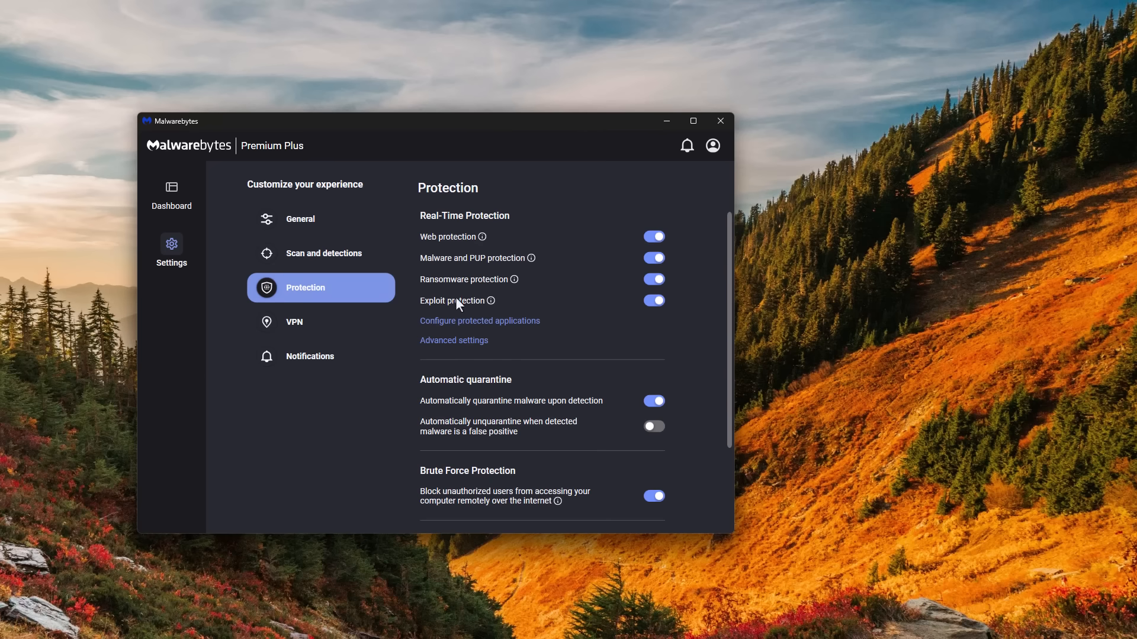
pyautogui.click(453, 340)
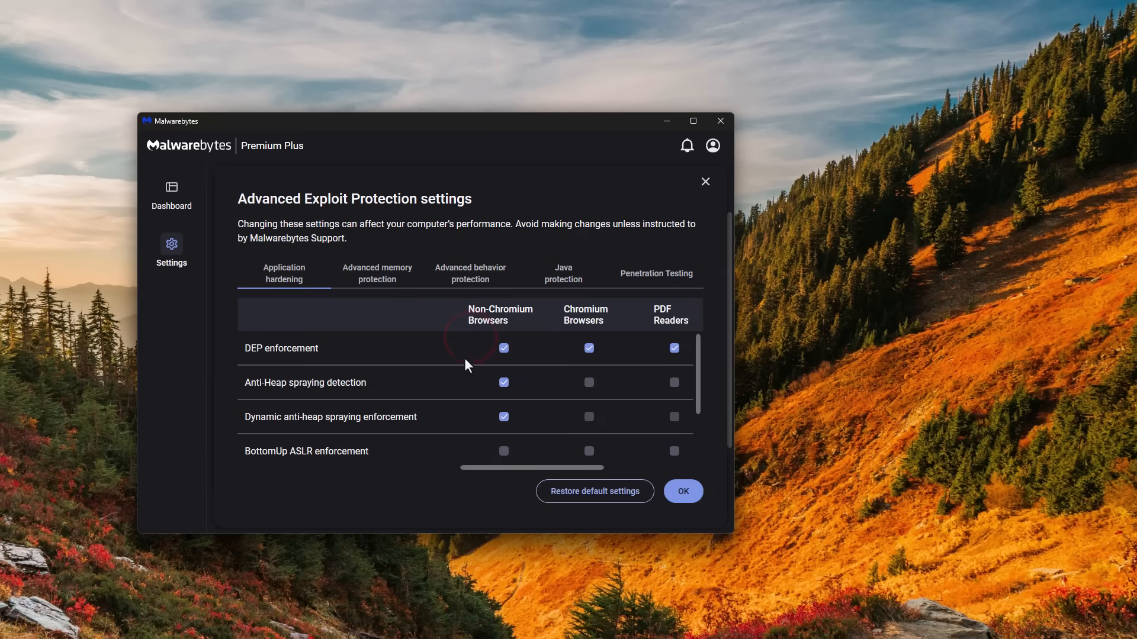
pyautogui.click(655, 273)
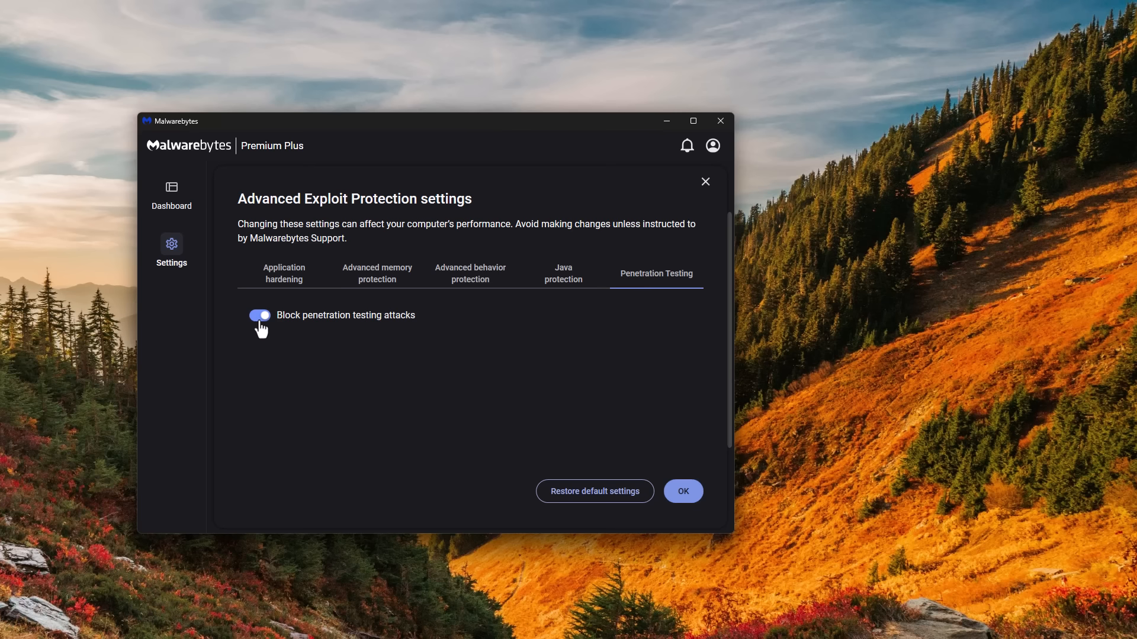
pyautogui.moveTo(279, 329)
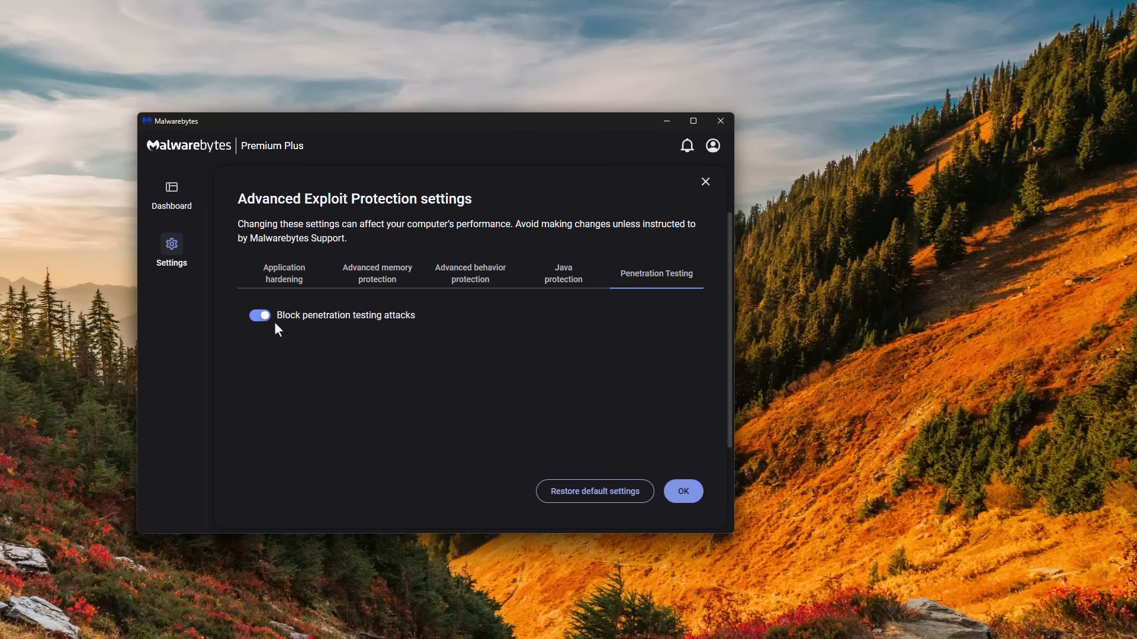
pyautogui.click(171, 192)
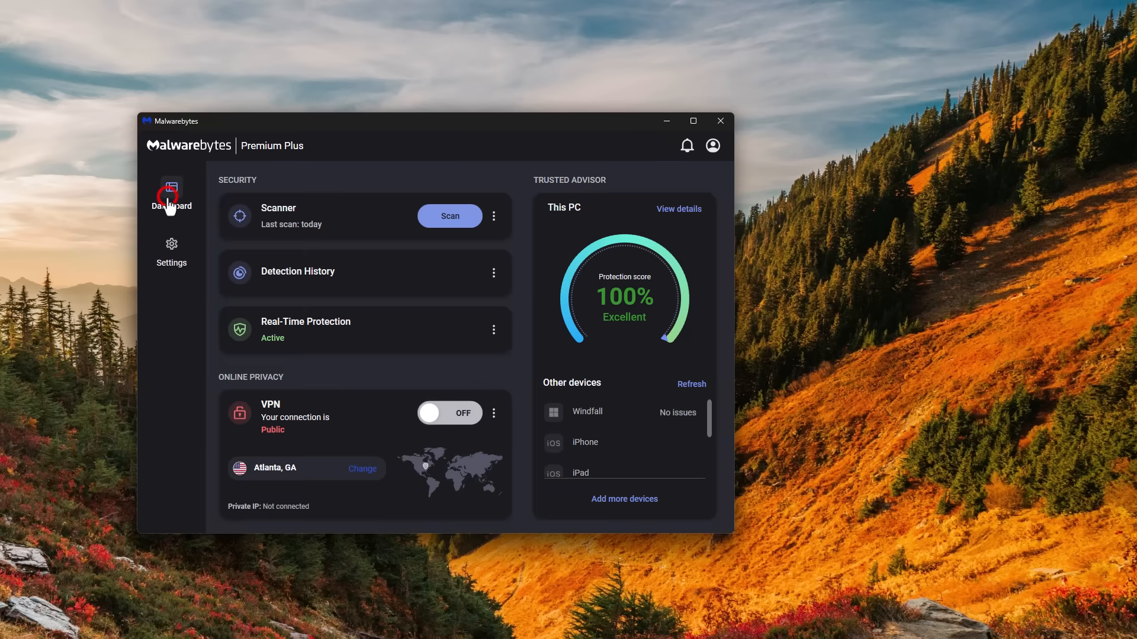
pyautogui.moveTo(283, 440)
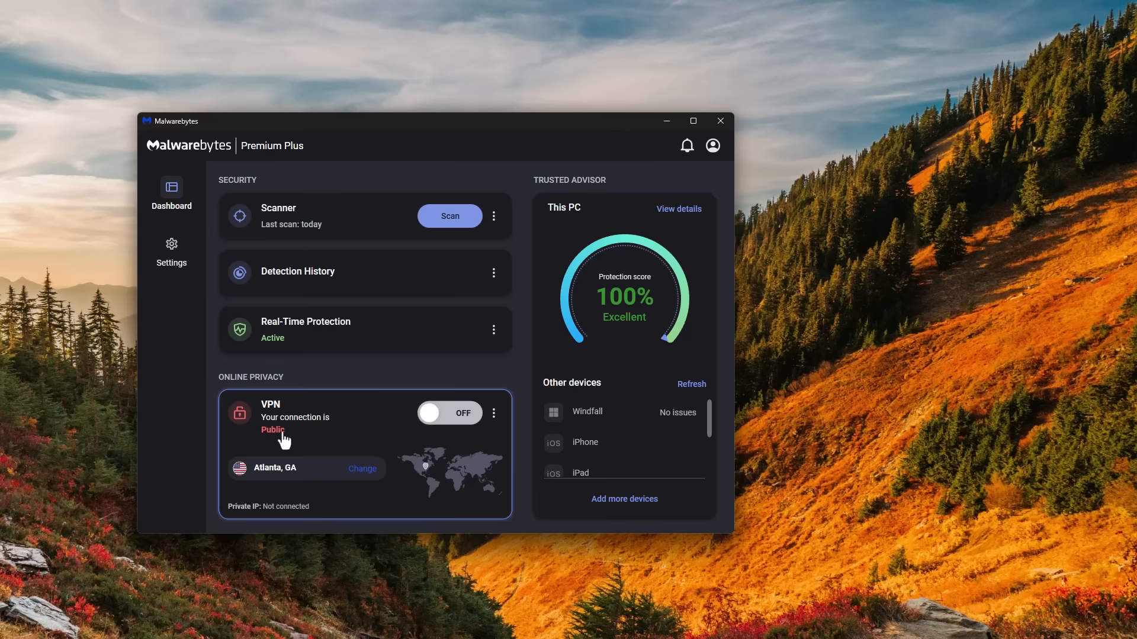
pyautogui.moveTo(412, 413)
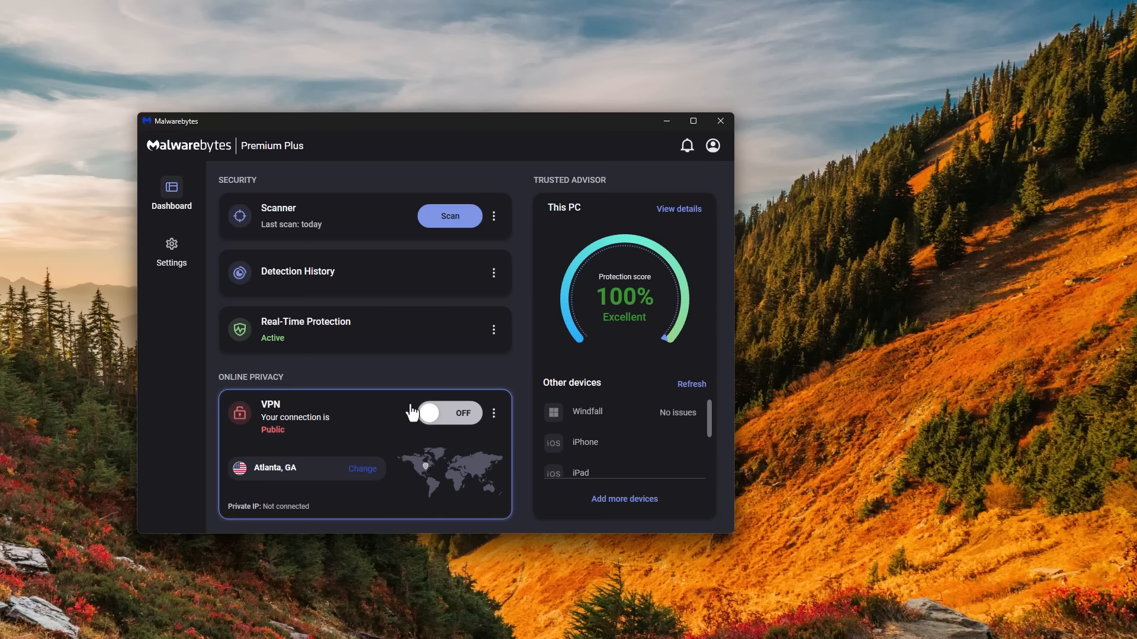
pyautogui.moveTo(494, 432)
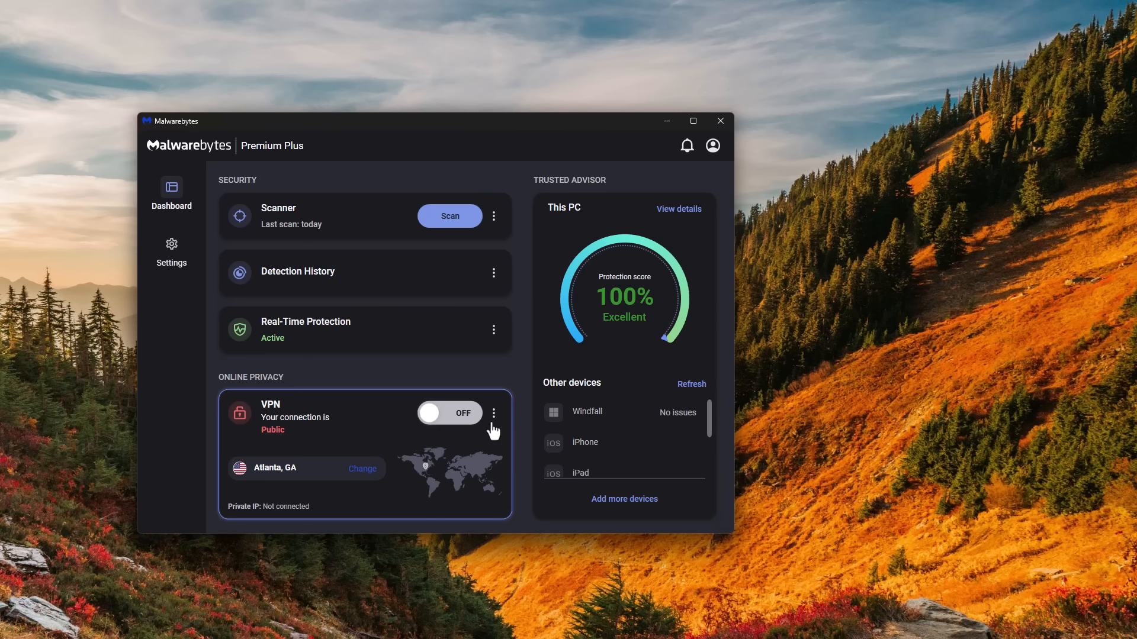
# Switch the VPN toggle on and let it connect privately through Atlanta, GA
pyautogui.click(449, 413)
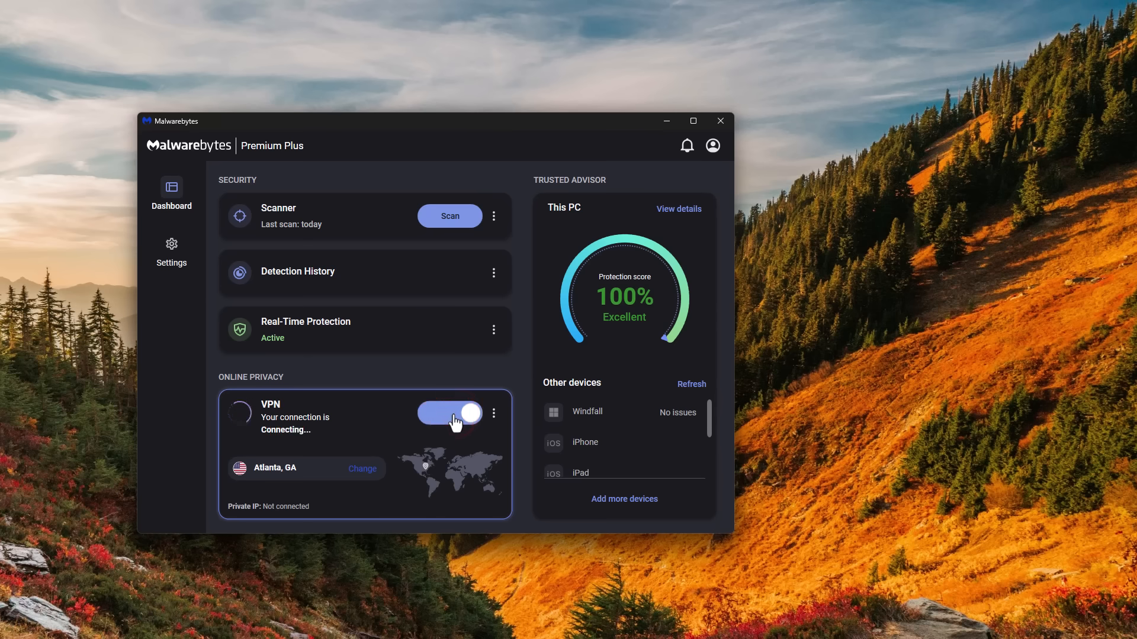
pyautogui.click(449, 413)
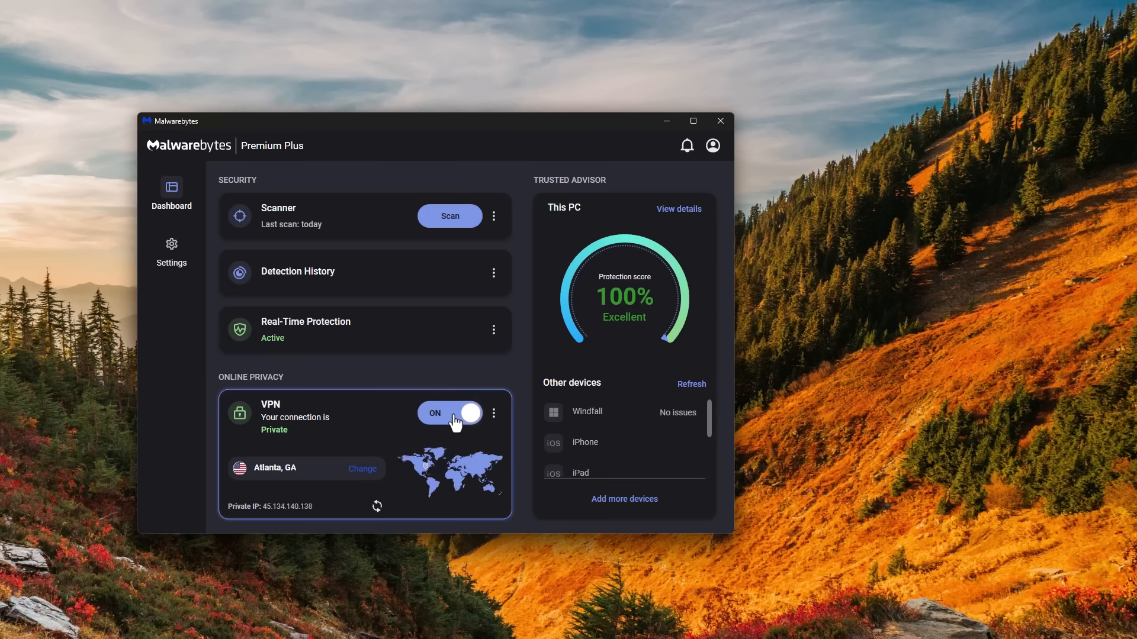
pyautogui.moveTo(452, 422)
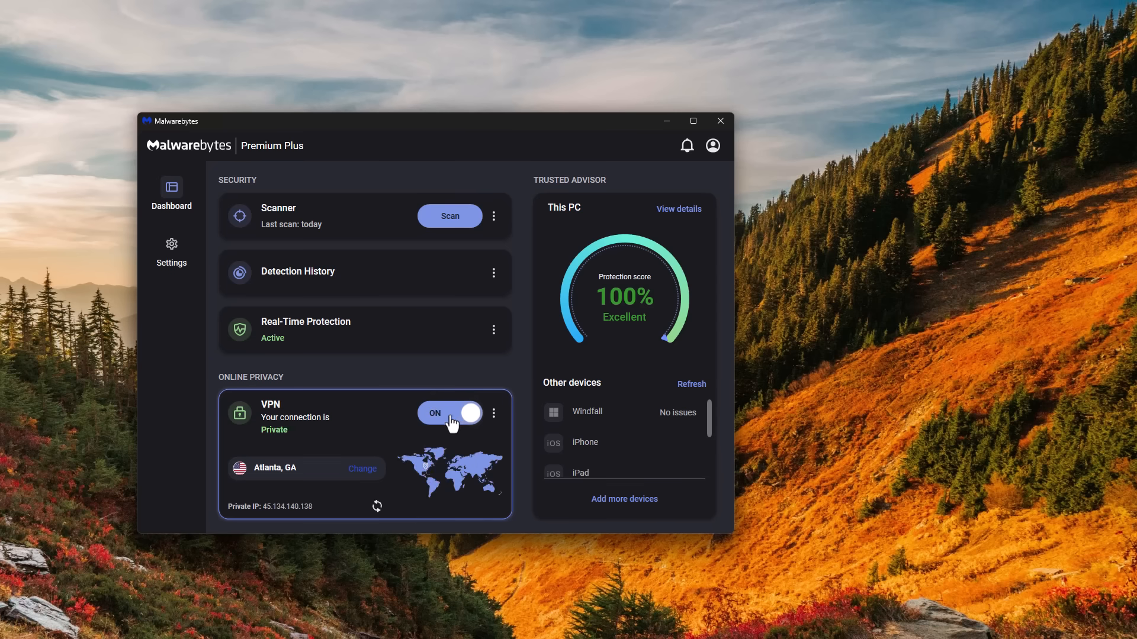
pyautogui.moveTo(444, 422)
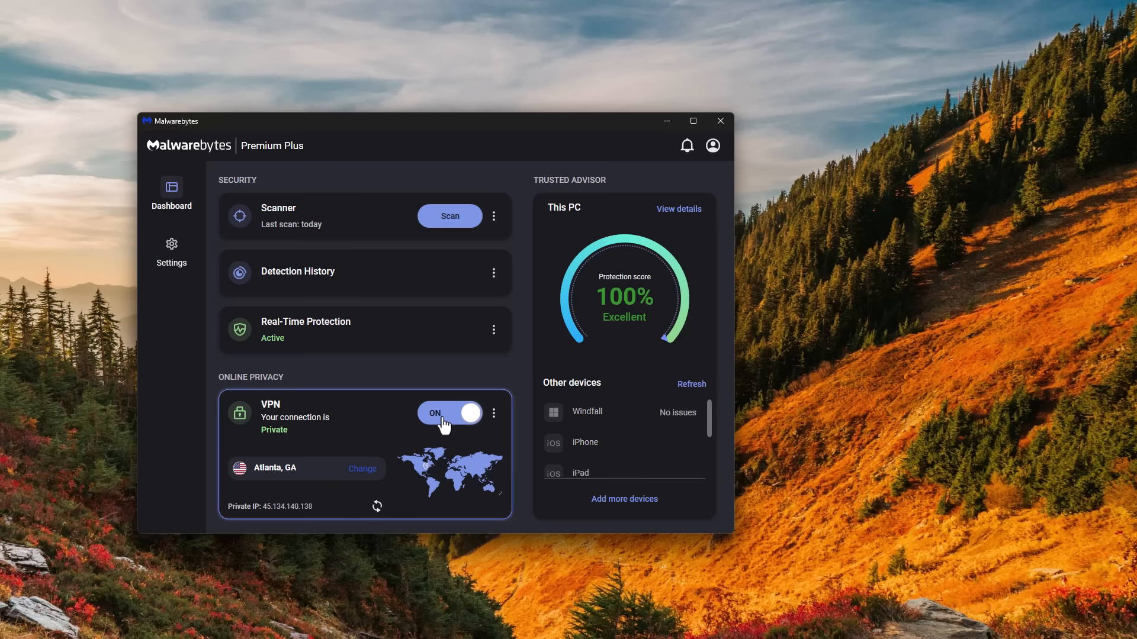
pyautogui.moveTo(319, 218)
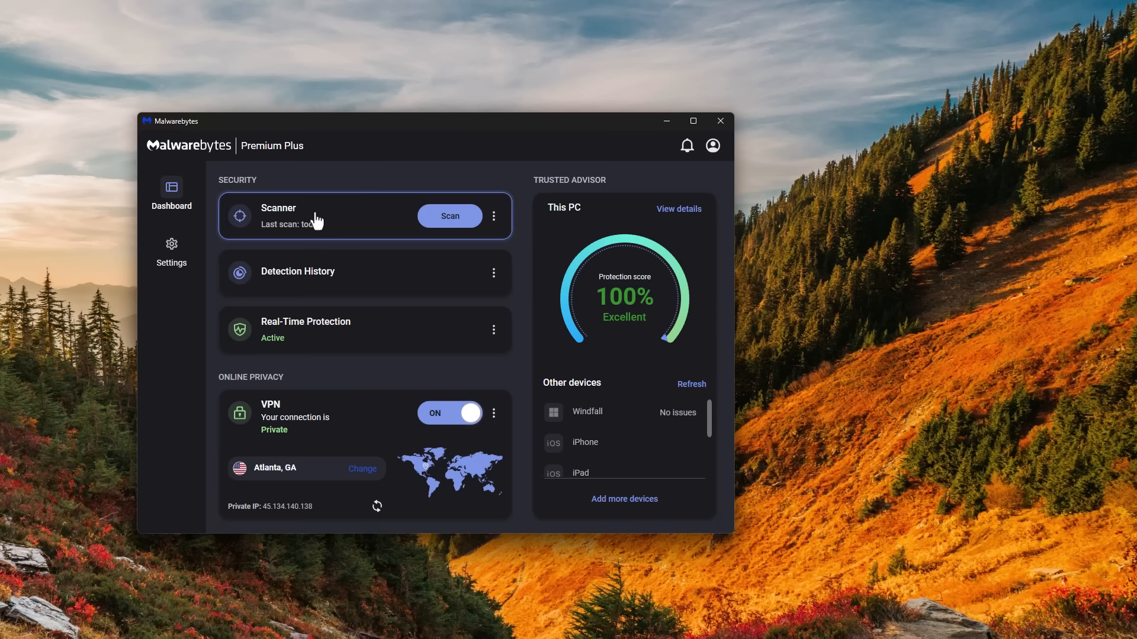
pyautogui.moveTo(270, 194)
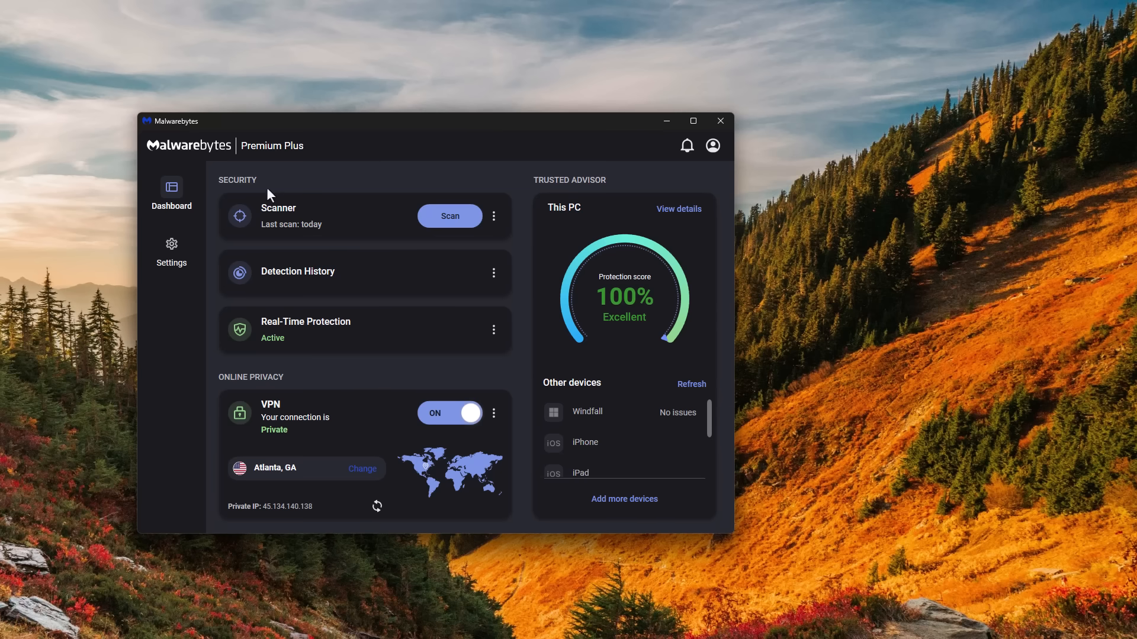
pyautogui.moveTo(353, 222)
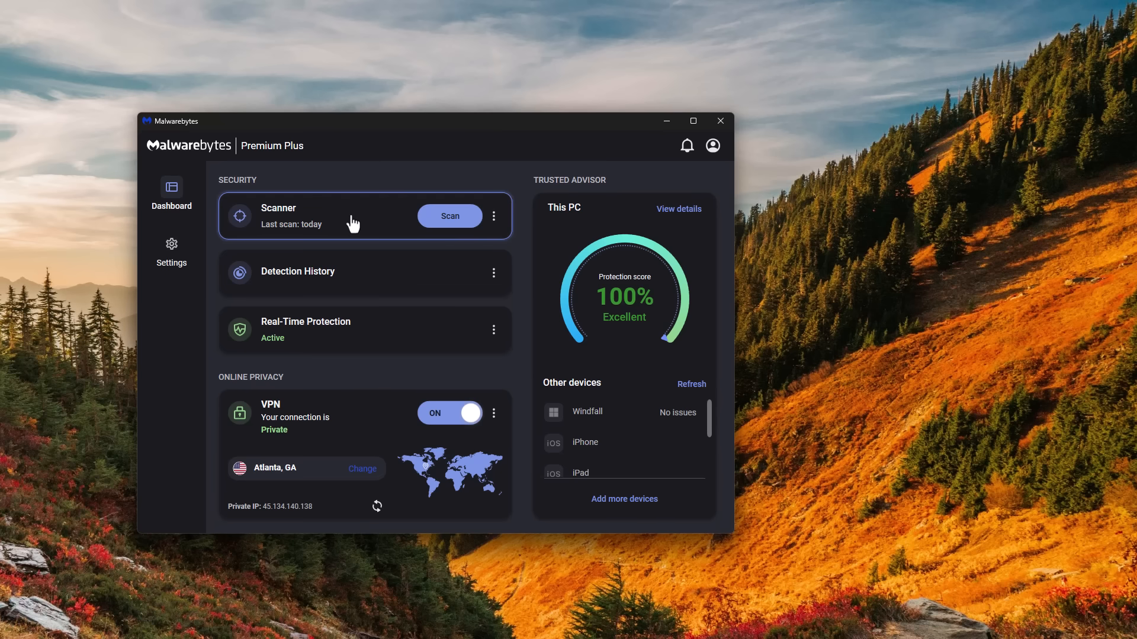
# Close the Malwarebytes window to return to the desktop
pyautogui.click(720, 121)
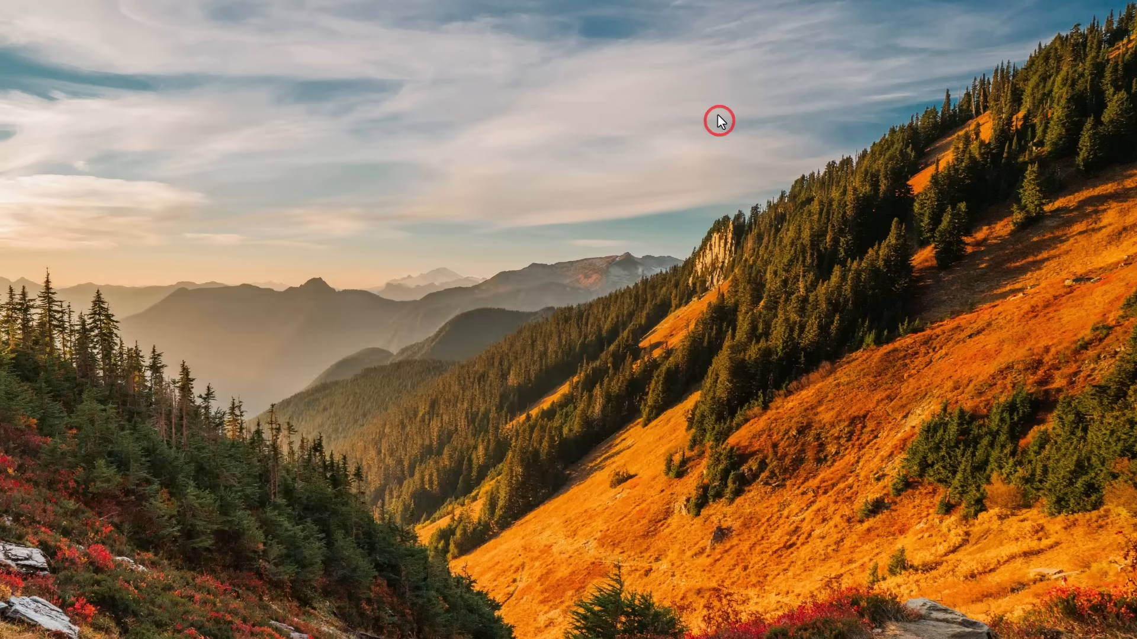